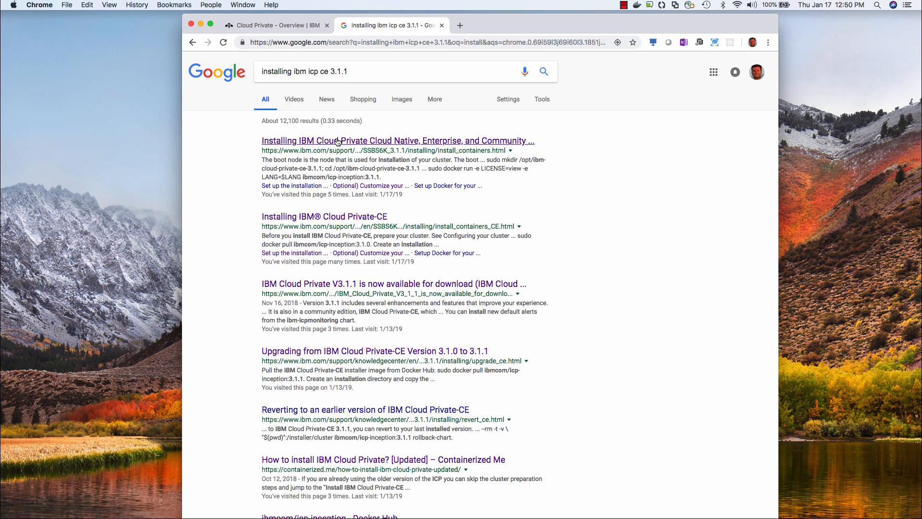
Review the 8-or-more cores requirement on the IBM Cloud Private 3.1.1 hardware requirements page
{"action": "left_click", "coordinate": [397, 141]}
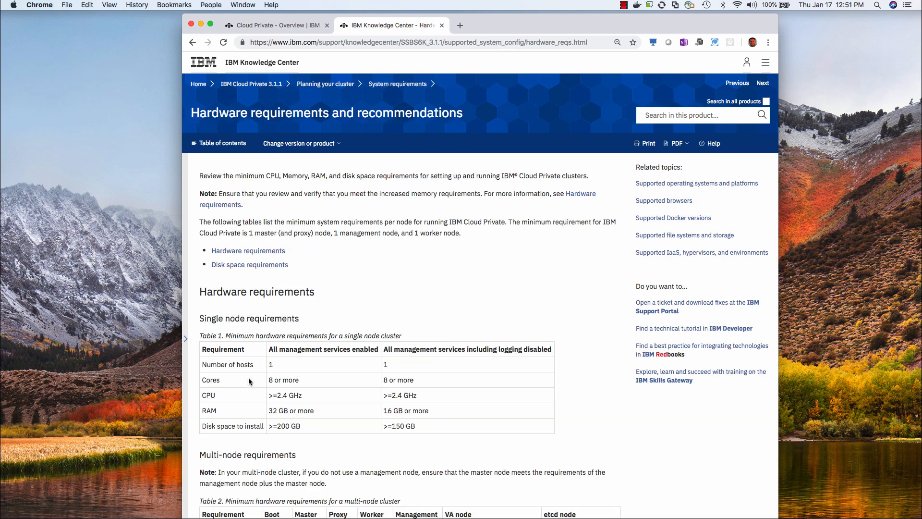
{"action": "double_click", "coordinate": [283, 379]}
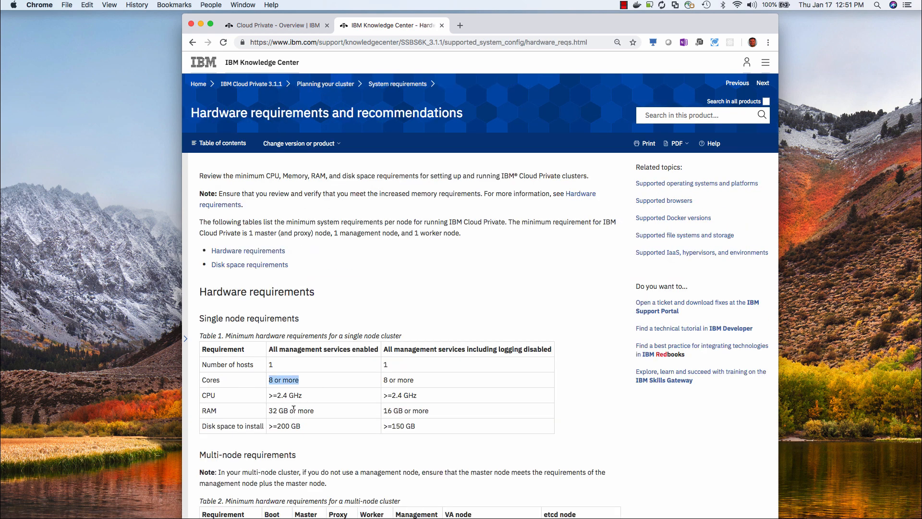
{"action": "left_click", "coordinate": [460, 25]}
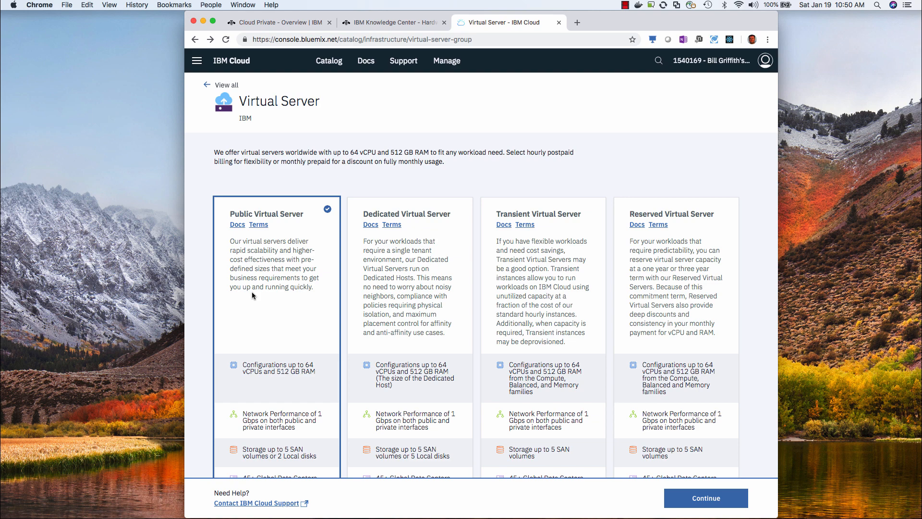
Start a public virtual server order with hostname icp-master
{"action": "scroll", "scroll_direction": "down", "scroll_amount": 3}
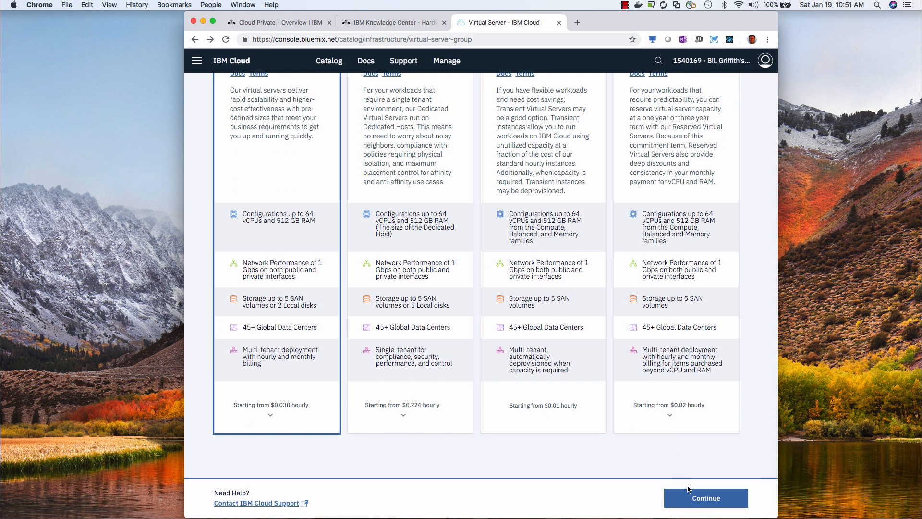
{"action": "left_click", "coordinate": [705, 497]}
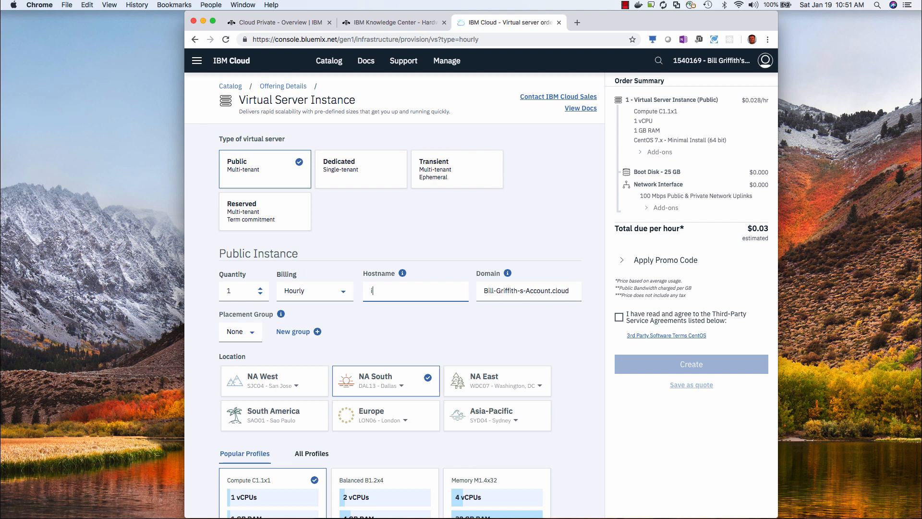
{"action": "type", "text": "icp-master"}
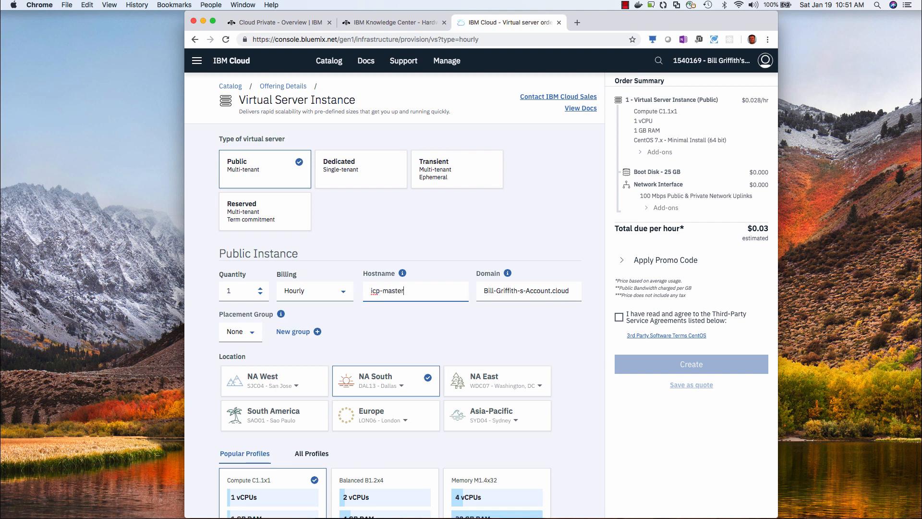
Choose the Balanced B1.8x32 profile with 8 vCPU and 32 GB RAM
{"action": "scroll", "scroll_direction": "down", "scroll_amount": 3}
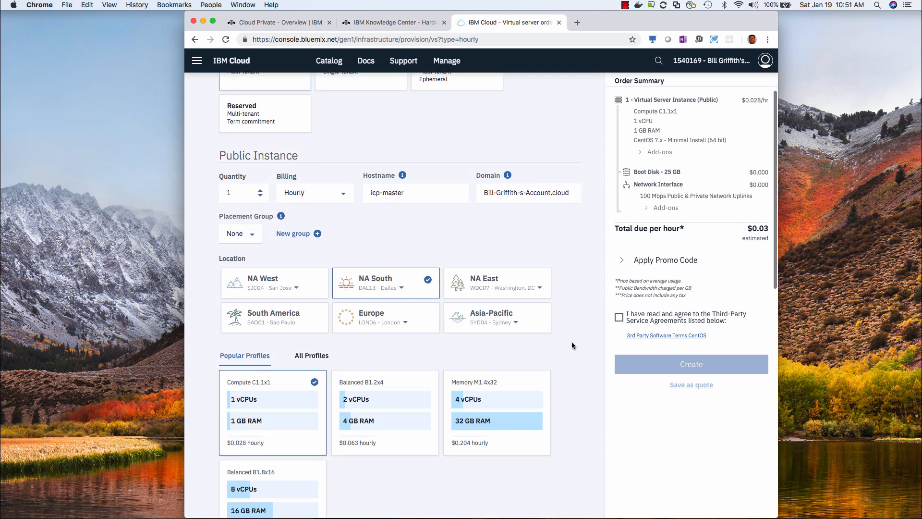
{"action": "scroll", "scroll_direction": "down", "scroll_amount": 3}
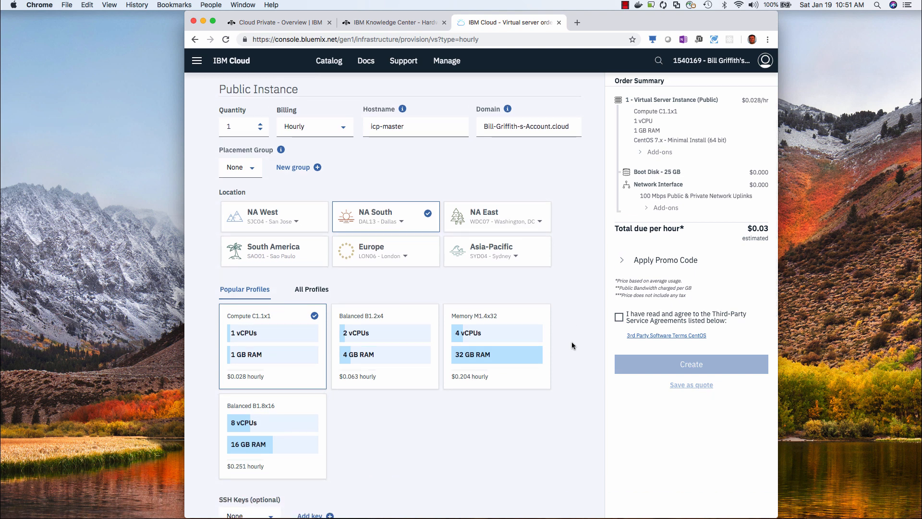
{"action": "left_click", "coordinate": [385, 345]}
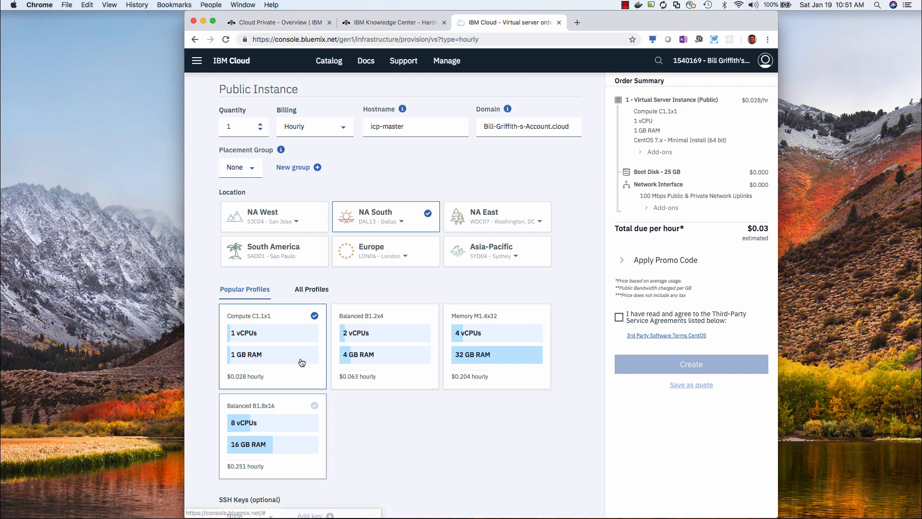
{"action": "left_click", "coordinate": [312, 288]}
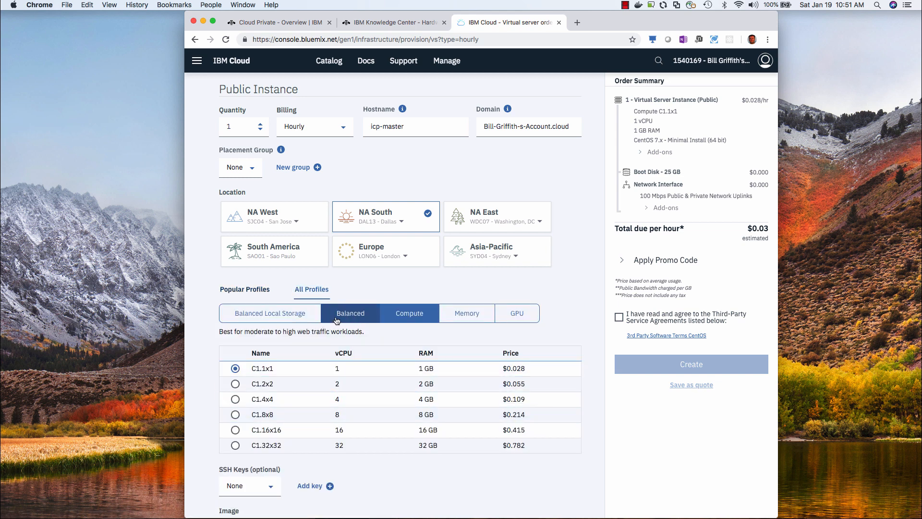
{"action": "left_click", "coordinate": [351, 312]}
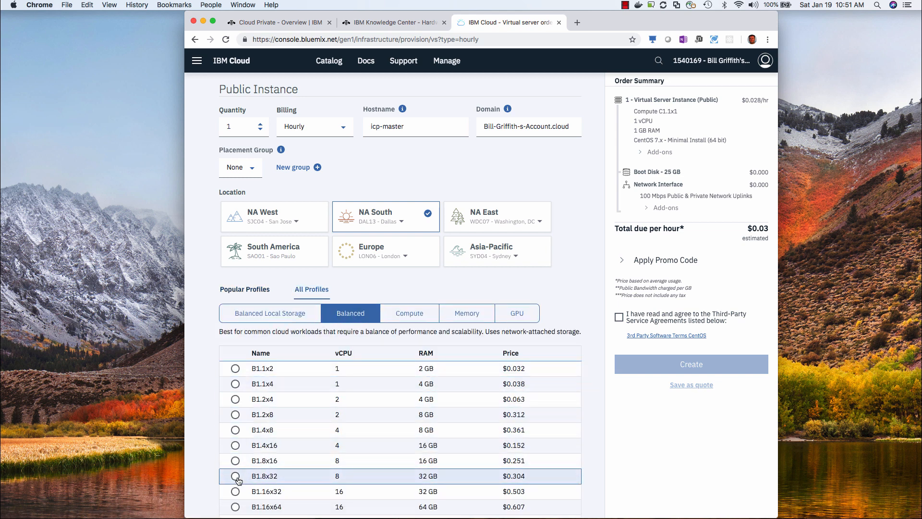
{"action": "left_click", "coordinate": [234, 476]}
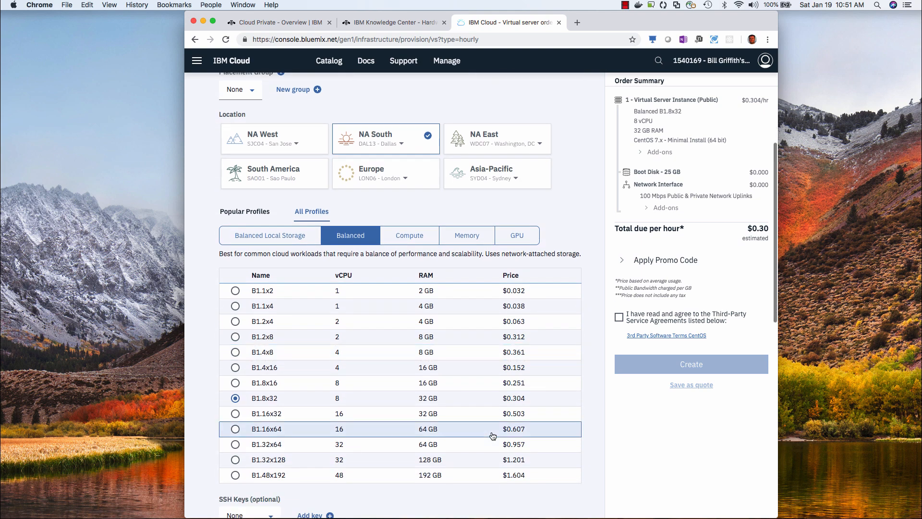
{"action": "left_click", "coordinate": [391, 22]}
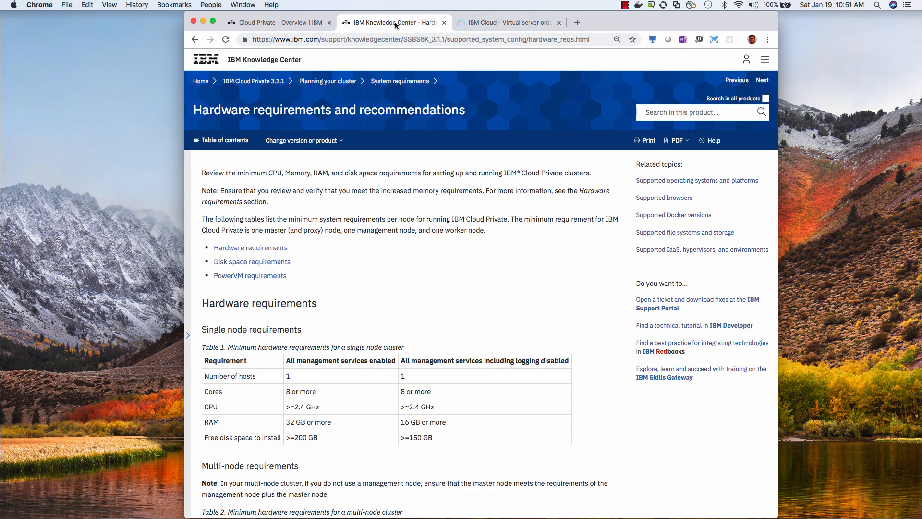
Confirm Ubuntu 18.04 LTS appears among the supported operating systems
{"action": "left_click", "coordinate": [698, 180]}
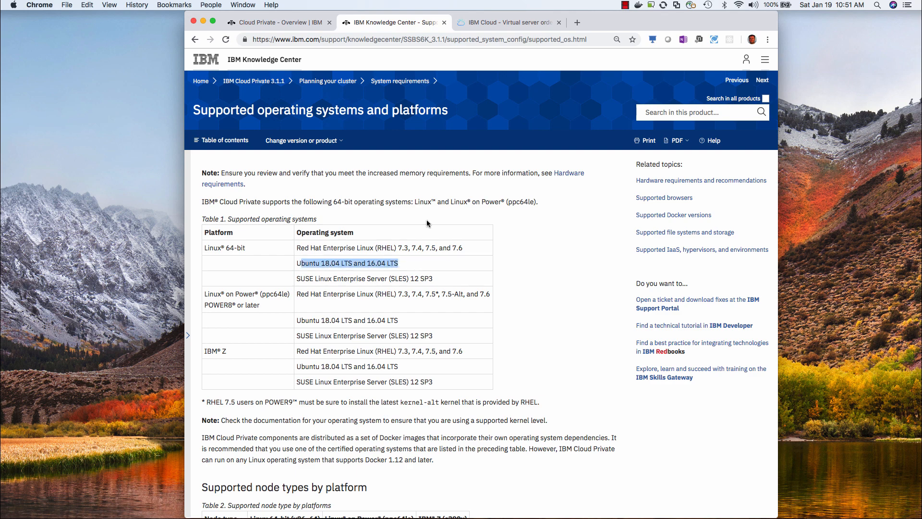
{"action": "left_click", "coordinate": [509, 23]}
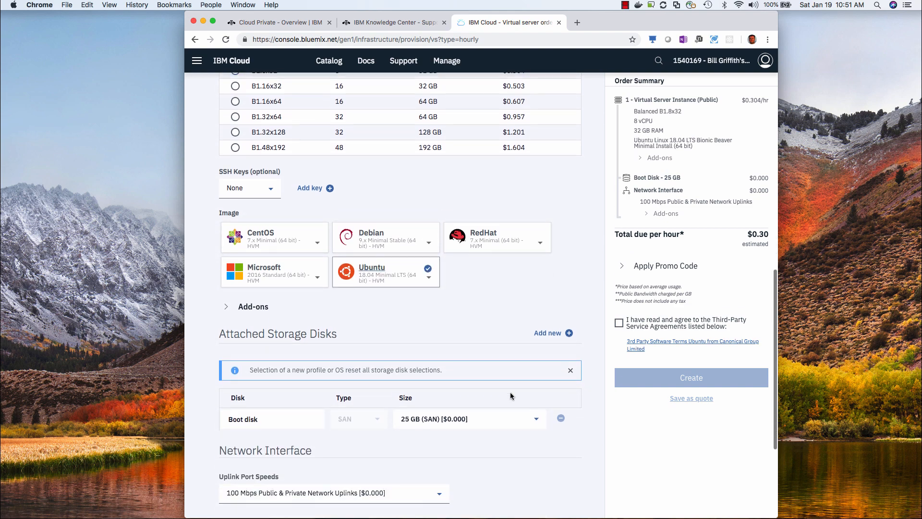
Set a 100 GB boot disk and choose the additional disk's size
{"action": "left_click", "coordinate": [393, 21]}
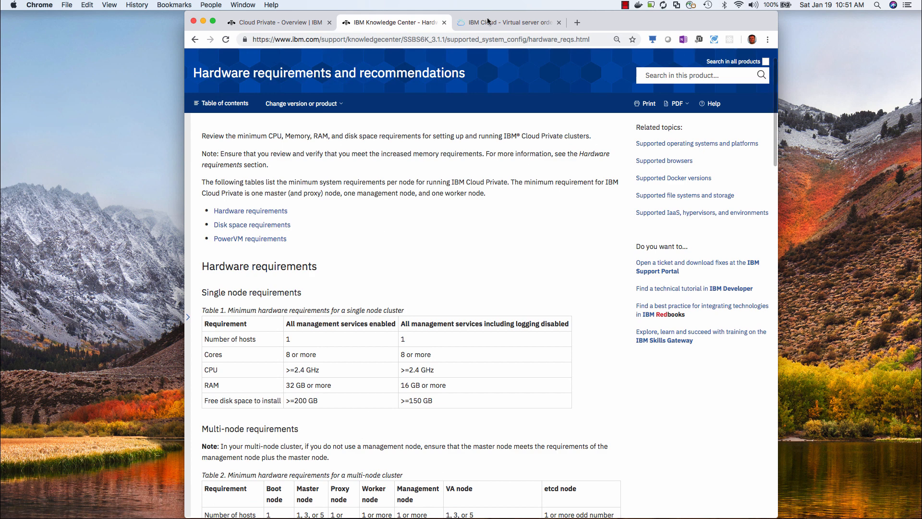
{"action": "left_click", "coordinate": [505, 21]}
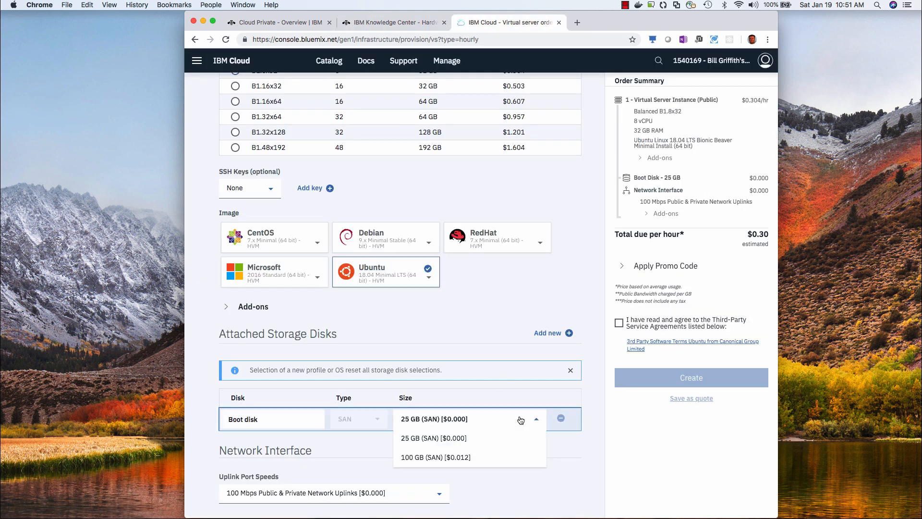
{"action": "left_click", "coordinate": [435, 457]}
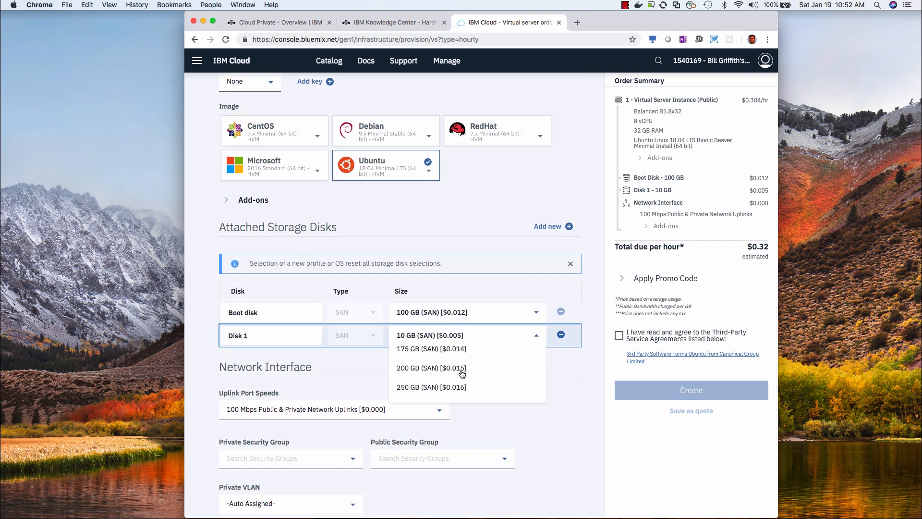
{"action": "left_click", "coordinate": [430, 387]}
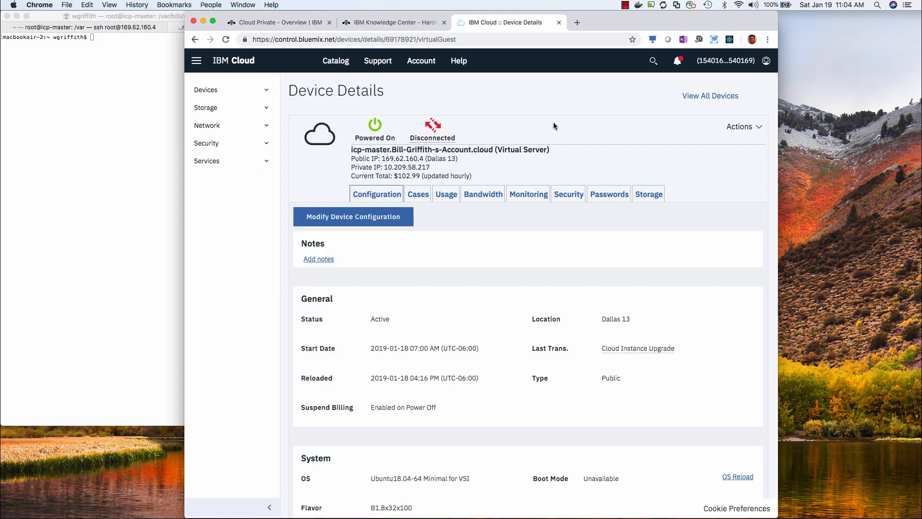
{"action": "mouse_move", "coordinate": [518, 278]}
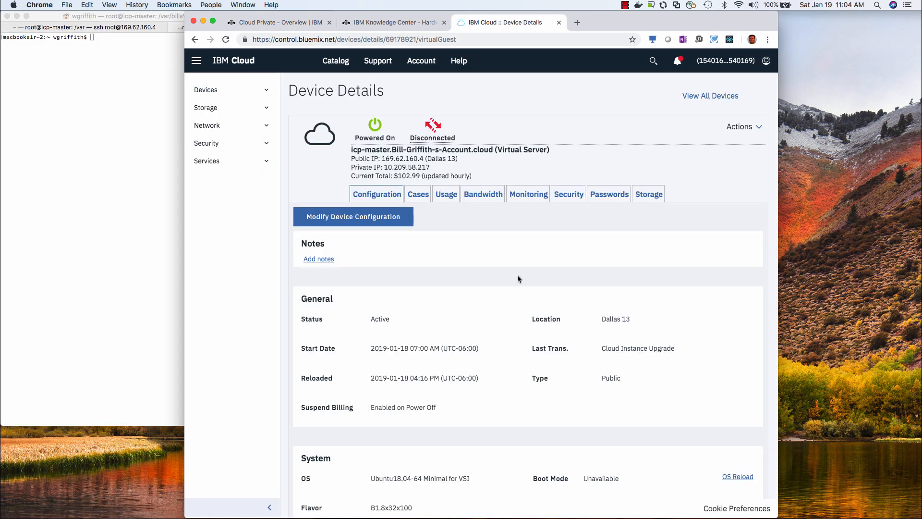
Locate icp-master's public IP address 169.62.160.4 in the device details
{"action": "scroll", "scroll_direction": "down", "scroll_amount": 3}
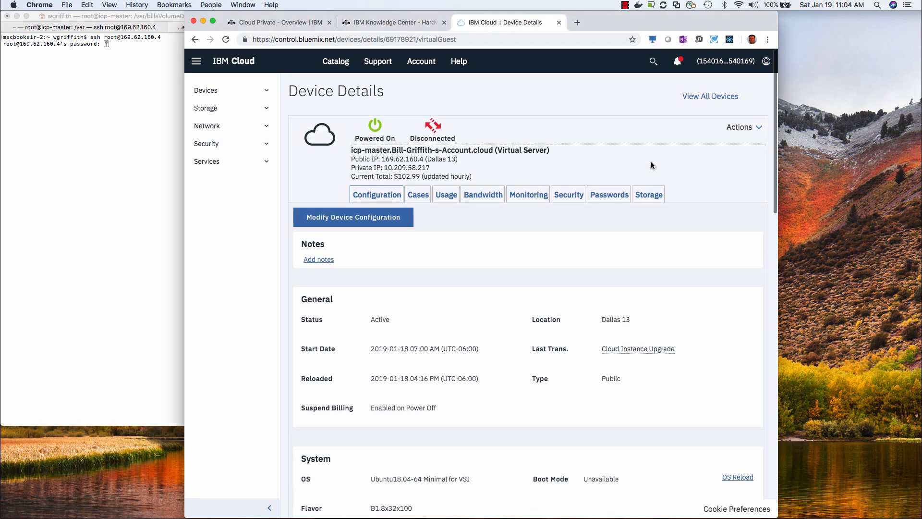
{"action": "left_click", "coordinate": [609, 194]}
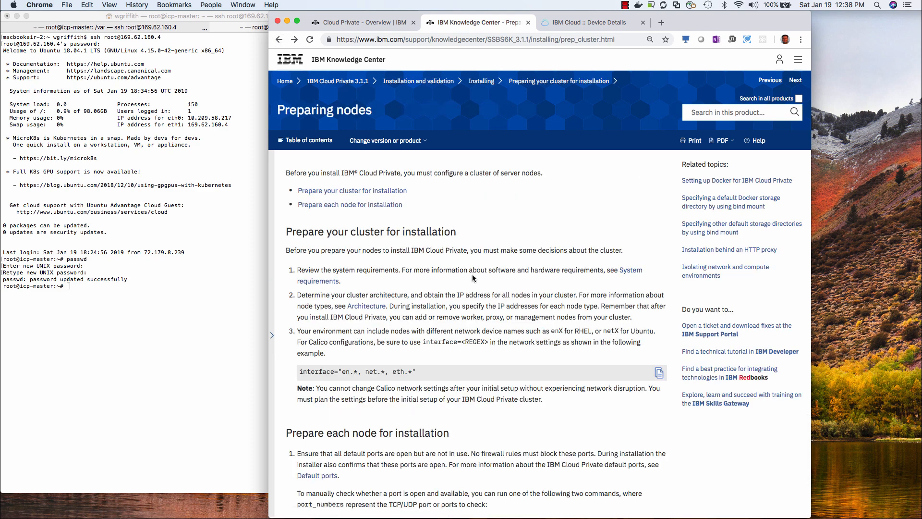
Pick out the 250 GiB /dev/xvdc disk in fdisk -l output, then revisit system requirements
{"action": "scroll", "scroll_direction": "down", "scroll_amount": 3}
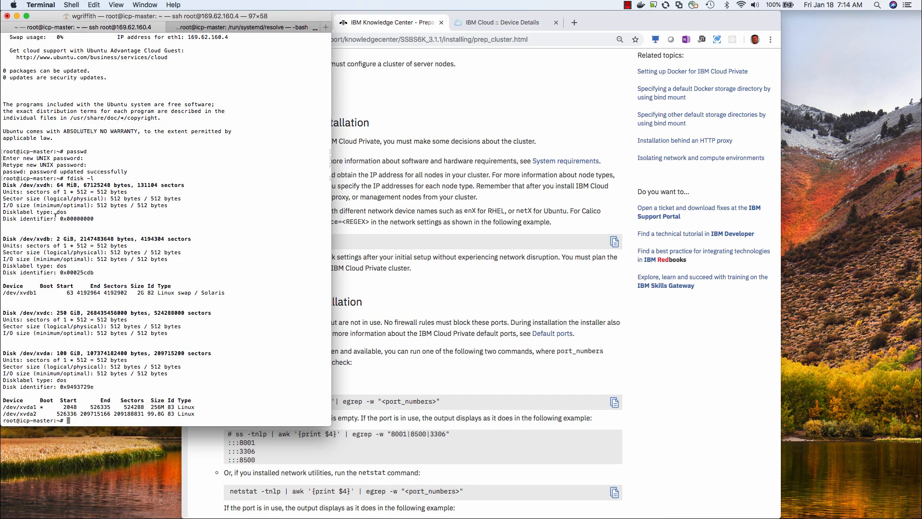
{"action": "double_click", "coordinate": [31, 312]}
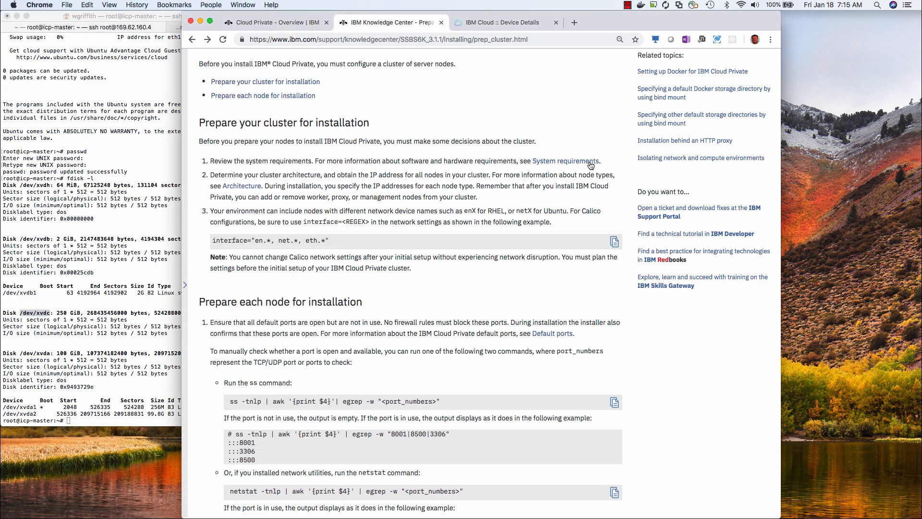
{"action": "left_click", "coordinate": [564, 161]}
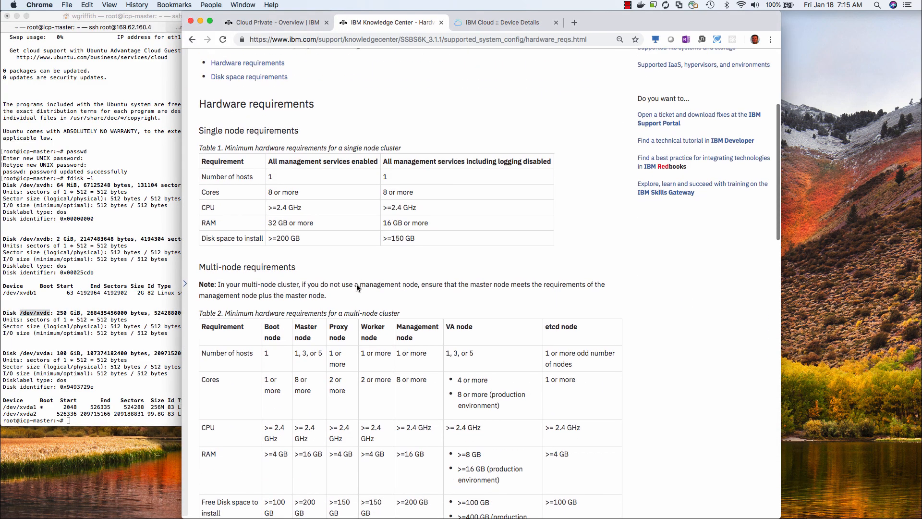
{"action": "scroll", "scroll_direction": "down", "scroll_amount": 3}
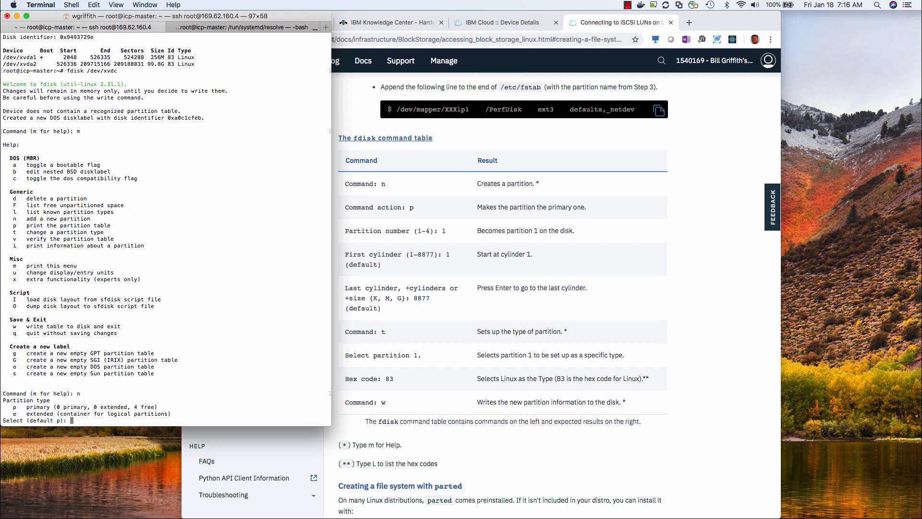
Create a primary Linux partition on /dev/xvdc and confirm the ext3 format
{"action": "key", "text": "Return"}
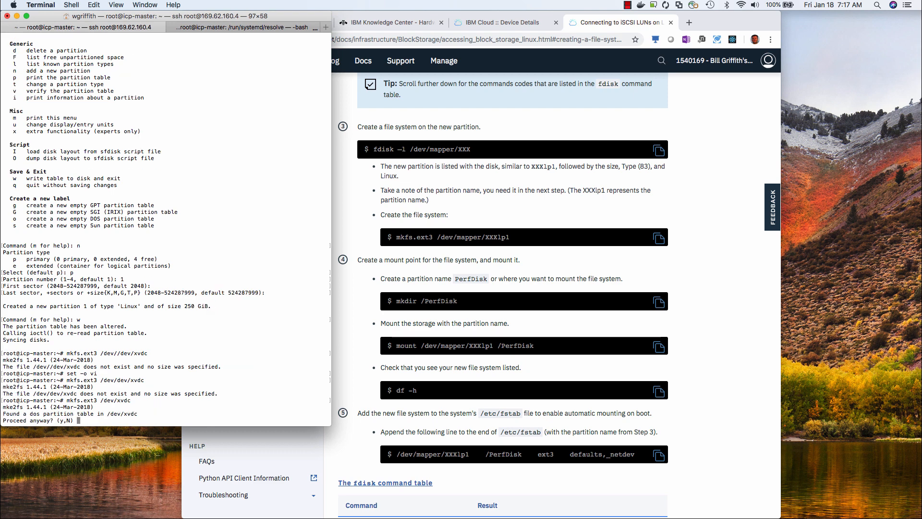
{"action": "type", "text": "y"}
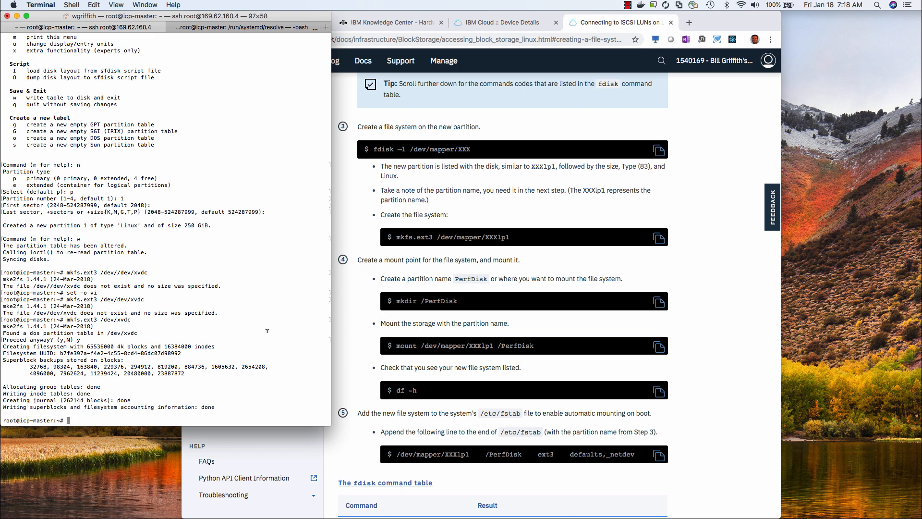
{"action": "type", "text": "mkdir"}
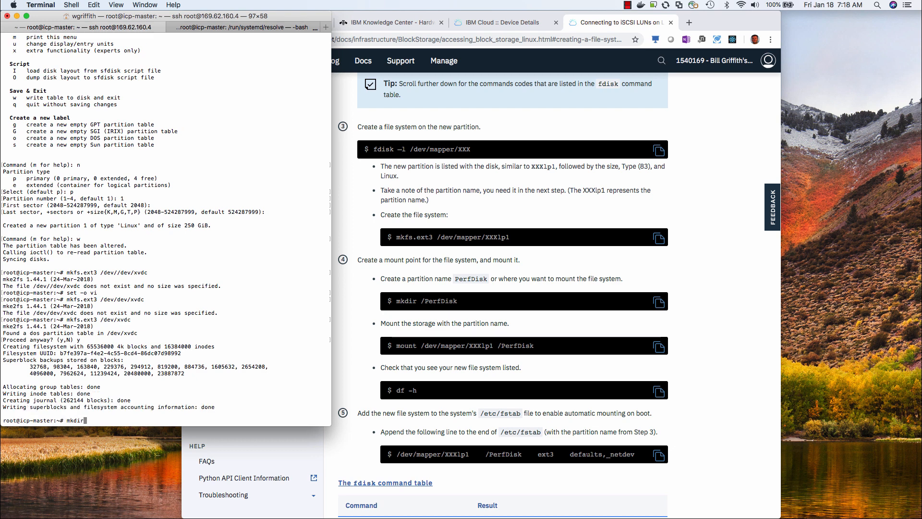
Create /opt/tempvar, mount /dev/xvdc there, copy /var over and recreate /var
{"action": "type", "text": "/opt/tempvar"}
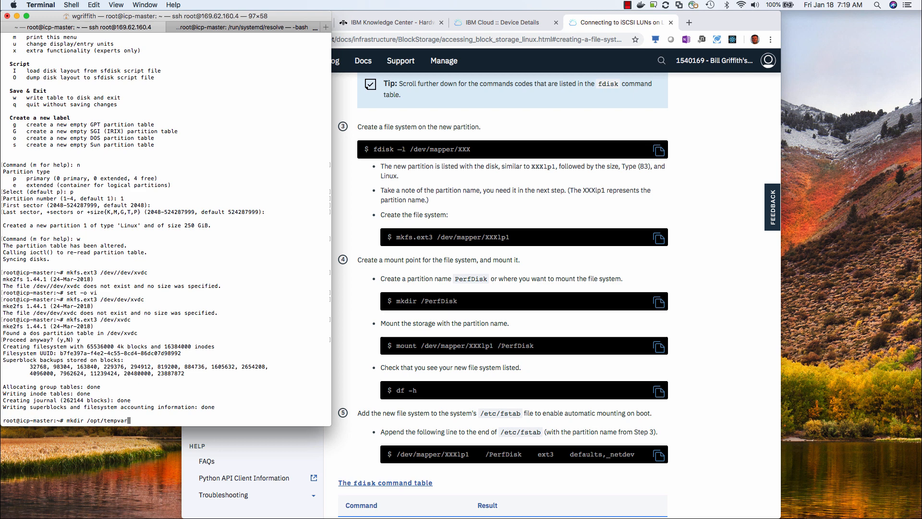
{"action": "key", "text": "Return"}
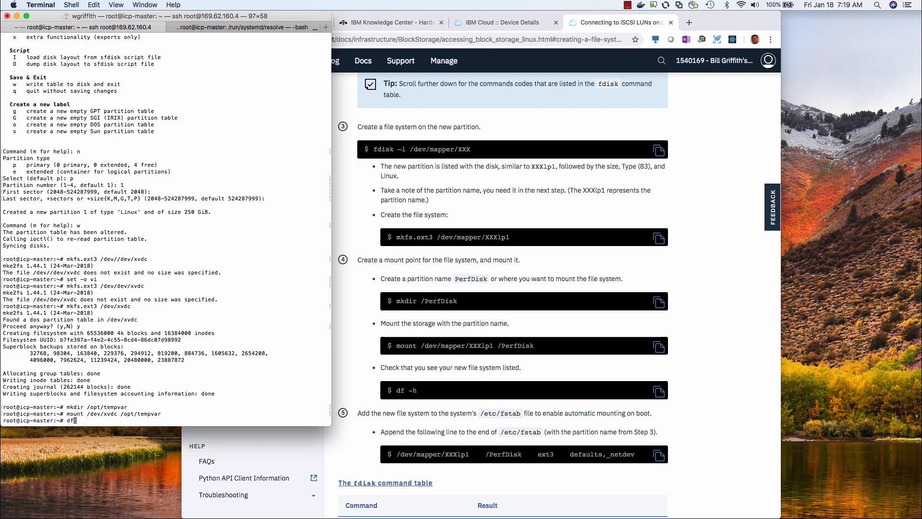
{"action": "key", "text": "Return"}
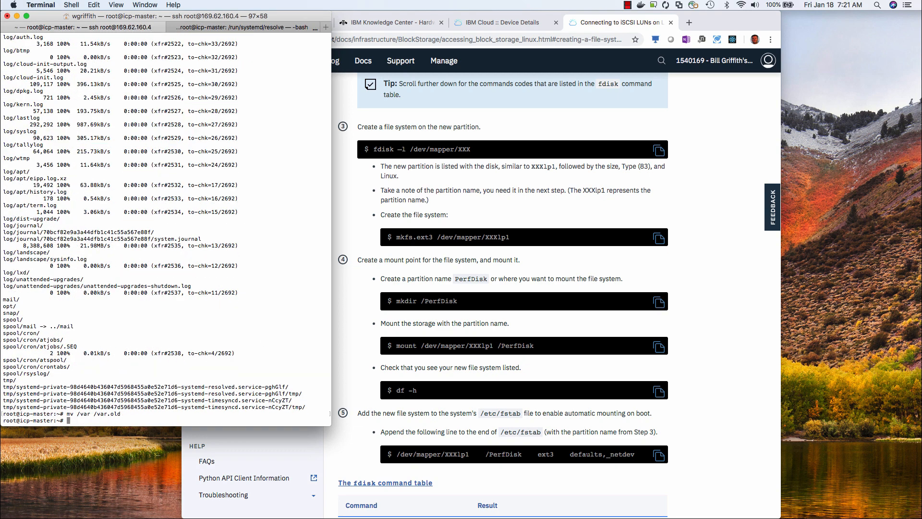
{"action": "type", "text": "mkdir /var"}
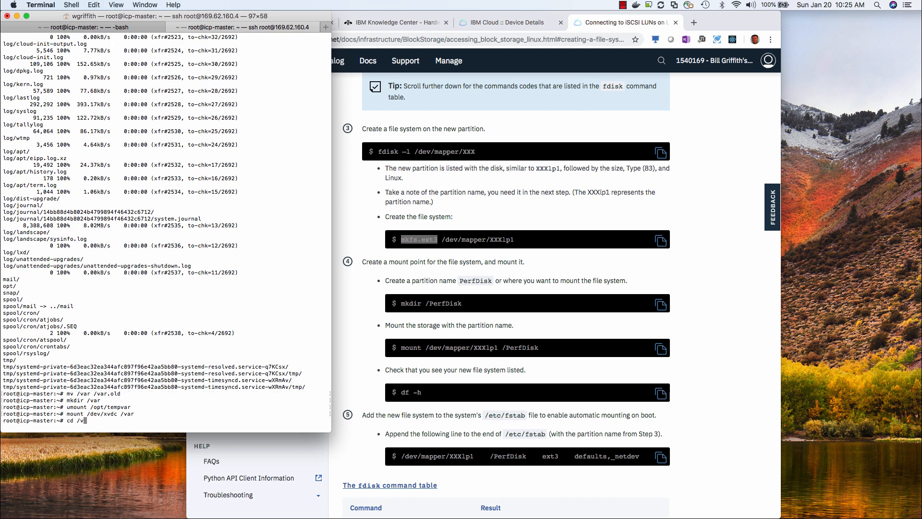
{"action": "key", "text": "Return"}
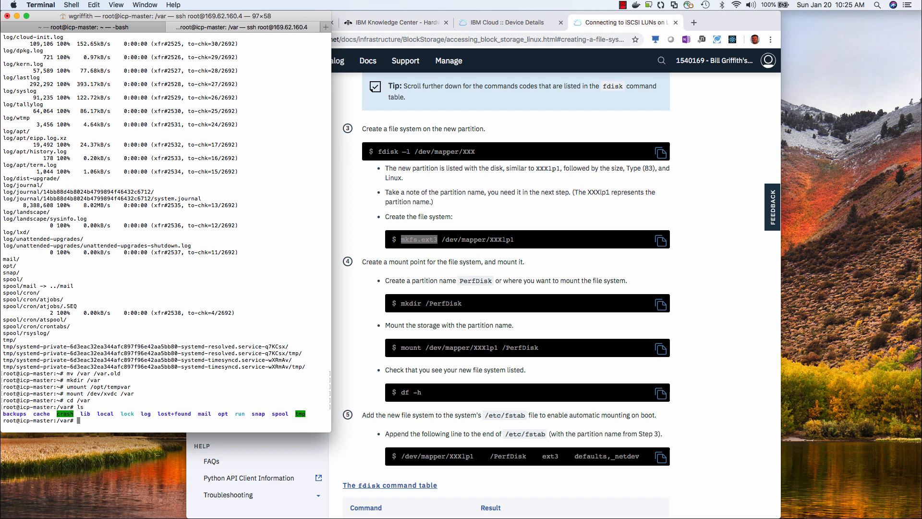
Add the /var mount to /etc/fstab and verify the 246G disk with df -h
{"action": "type", "text": "vi /etc/fstab"}
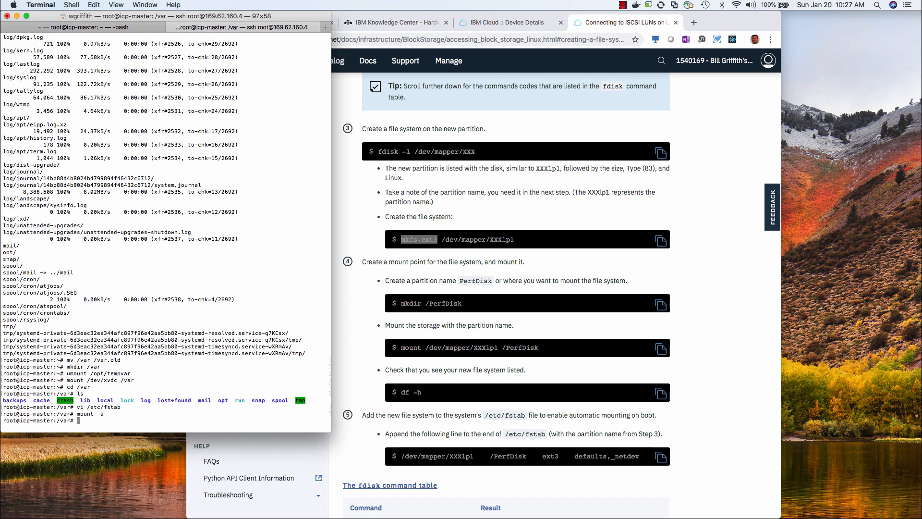
{"action": "type", "text": "df -h"}
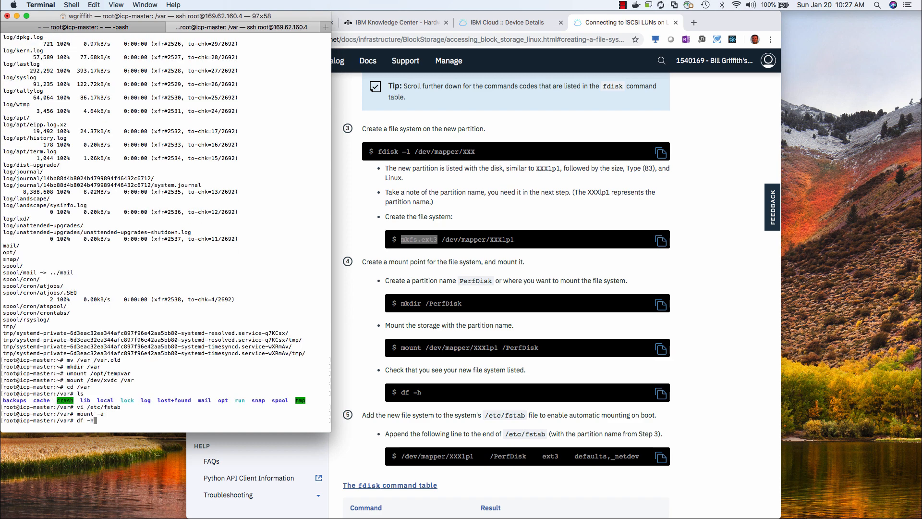
{"action": "key", "text": "Return"}
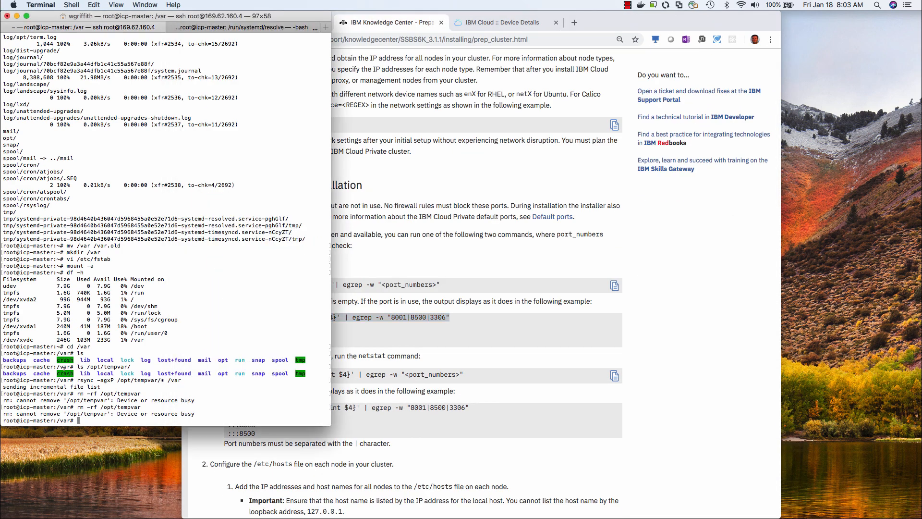
Check ports 8001, 8500 and 3306 with ss, awk and egrep
{"action": "type", "text": "ss -tnlp | awk '{print $4}' | egrep -w \"8001|8500|3306\""}
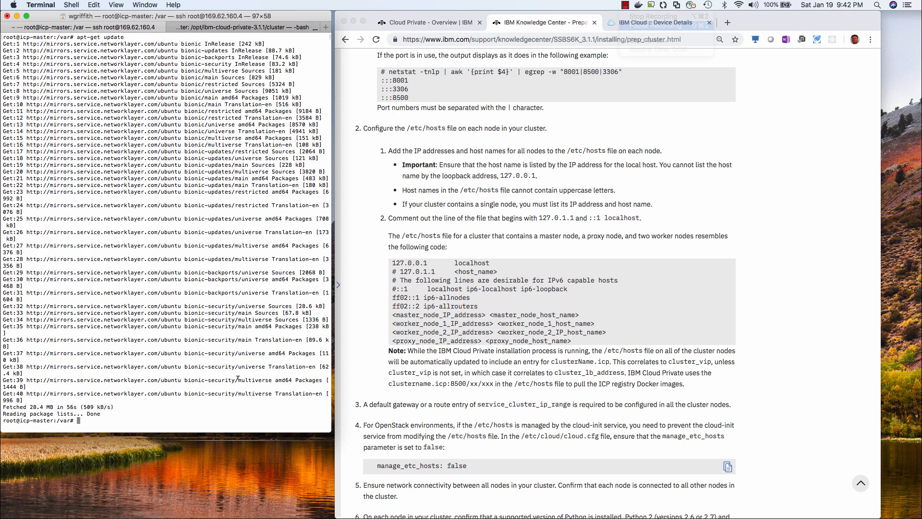
Install resolvconf and add nameserver 8.8.8.8 to /etc/resolv.conf in vi
{"action": "type", "text": "apt install resolvconf"}
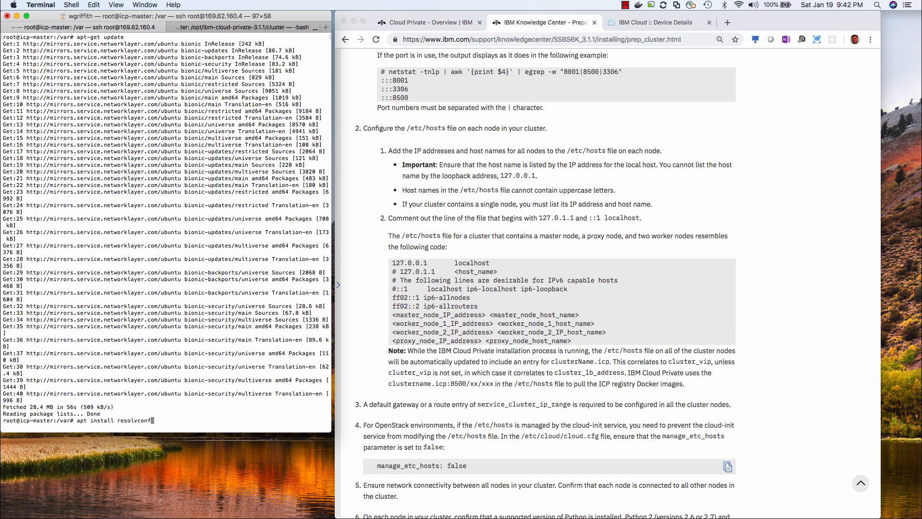
{"action": "key", "text": "Return"}
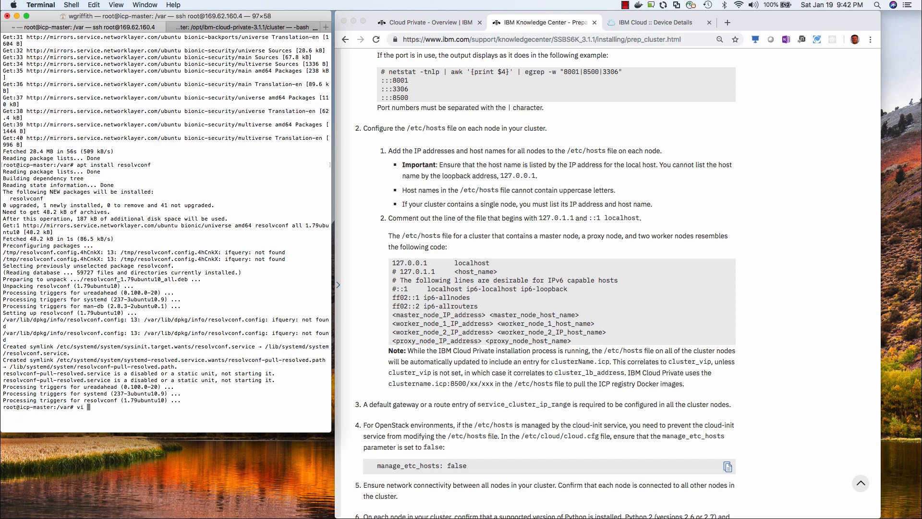
{"action": "type", "text": "/etc/resolv"}
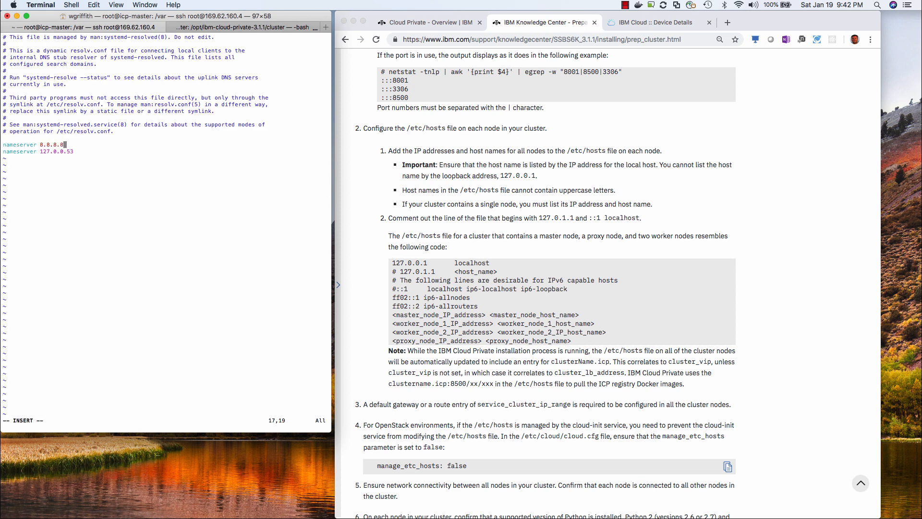
{"action": "key", "text": "Escape"}
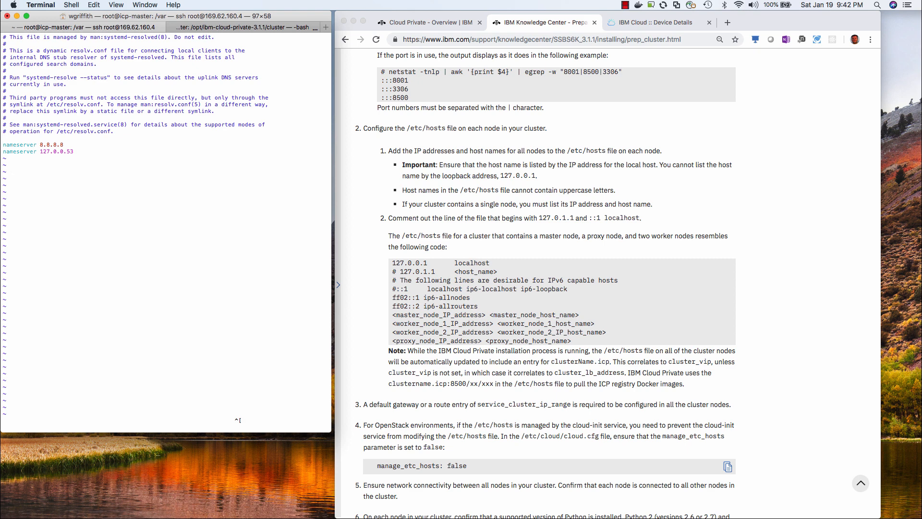
{"action": "type", "text": ":wq"}
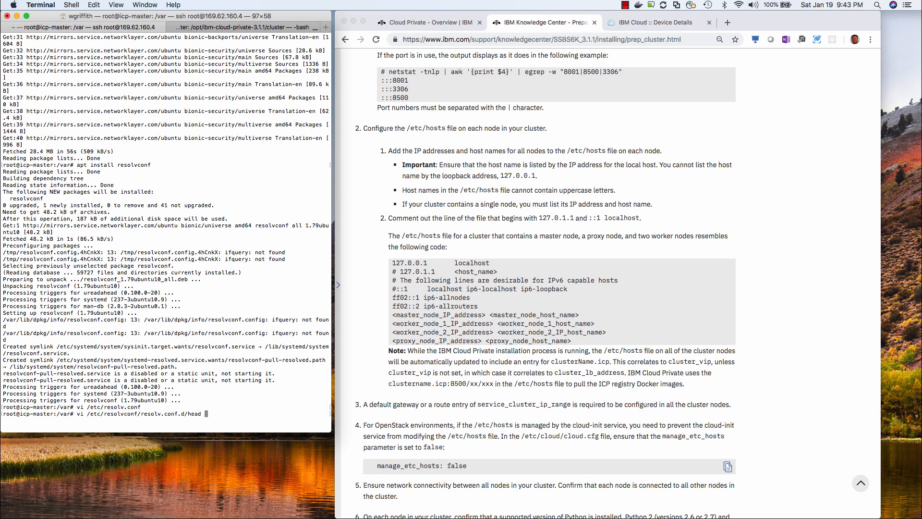
{"action": "key", "text": "Return"}
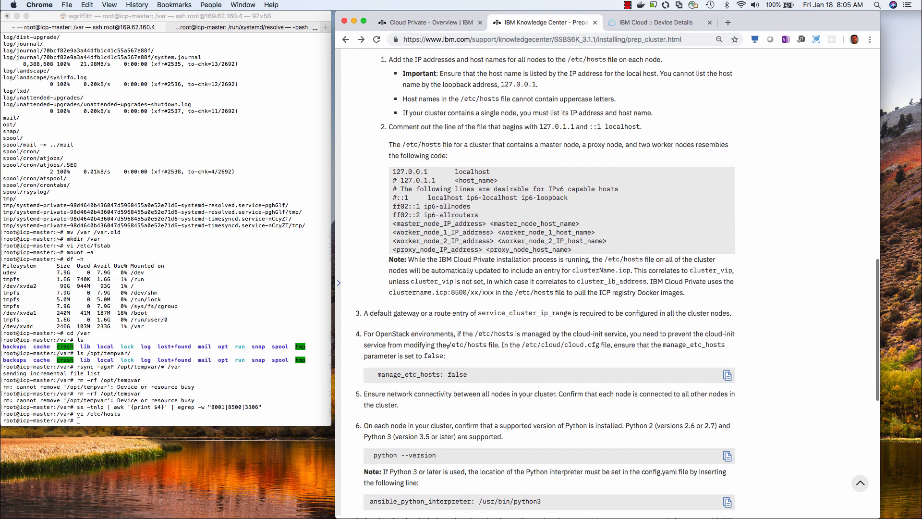
Review /etc/cloud/cloud.cfg in vi, quit with :wq, and refresh package lists with apt-get update
{"action": "scroll", "scroll_direction": "down", "scroll_amount": 3}
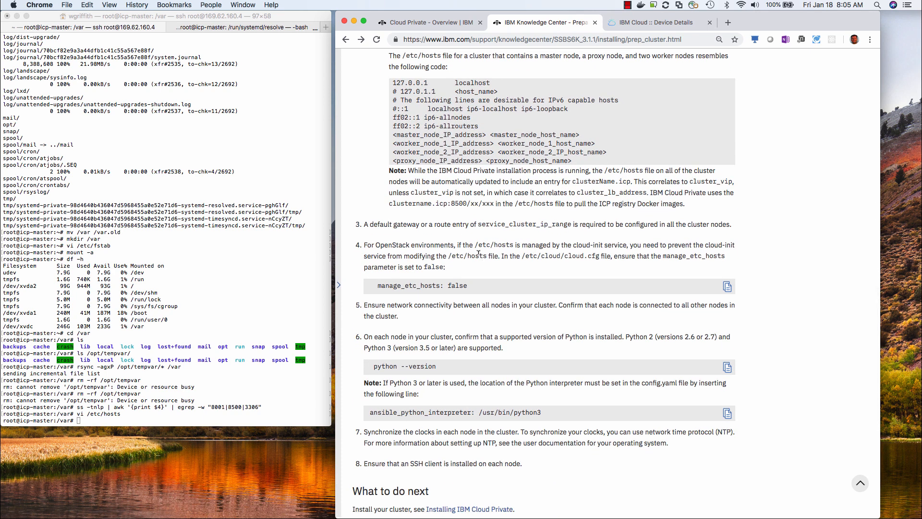
{"action": "double_click", "coordinate": [558, 255]}
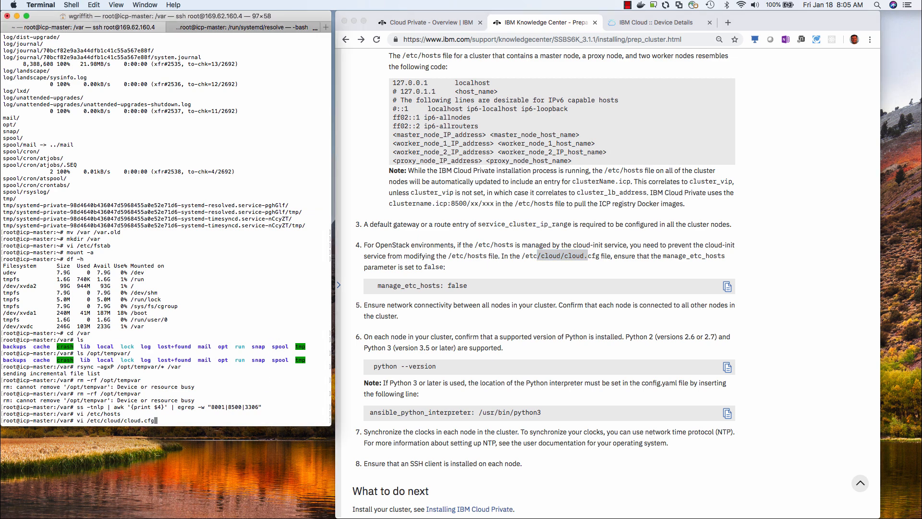
{"action": "key", "text": "Return"}
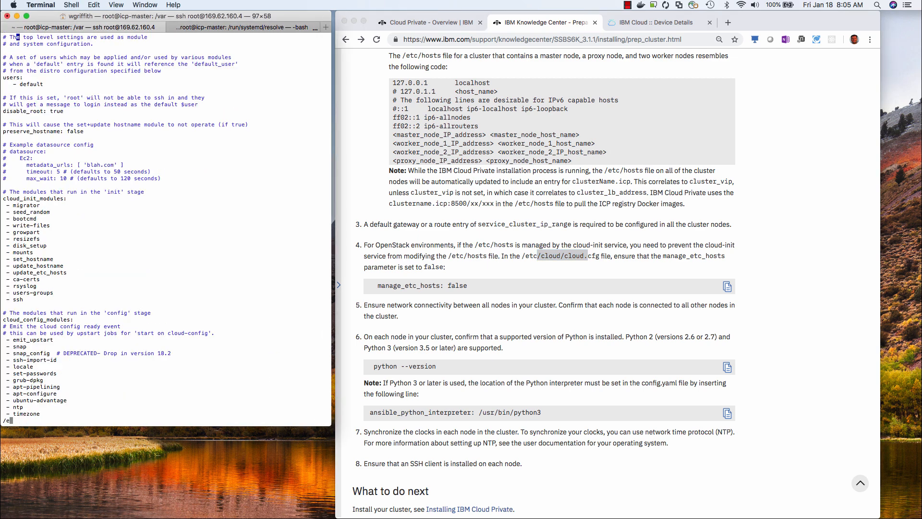
{"action": "type", "text": ":wq"}
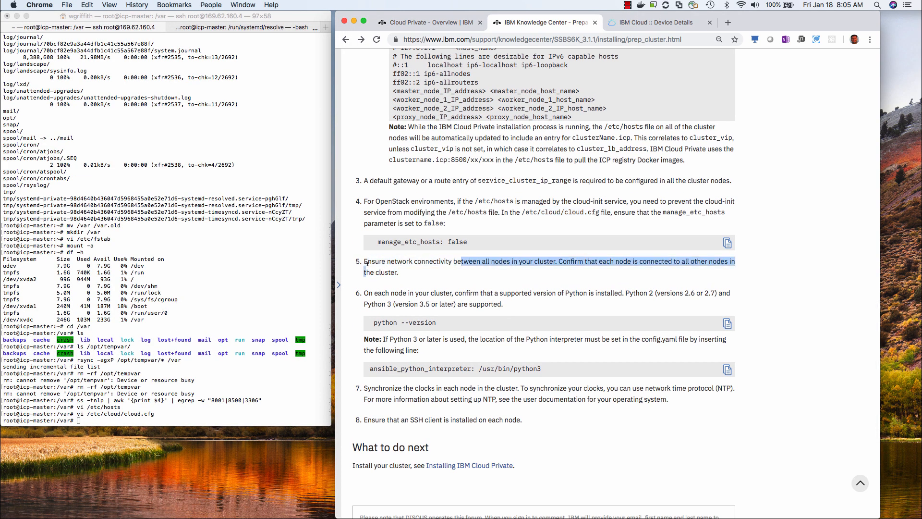
{"action": "scroll", "scroll_direction": "down", "scroll_amount": 3}
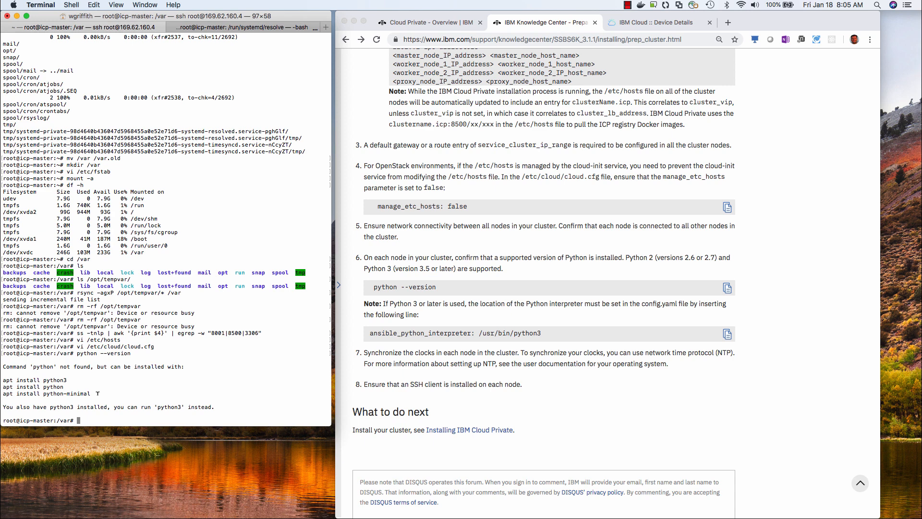
{"action": "type", "text": "apt-get update"}
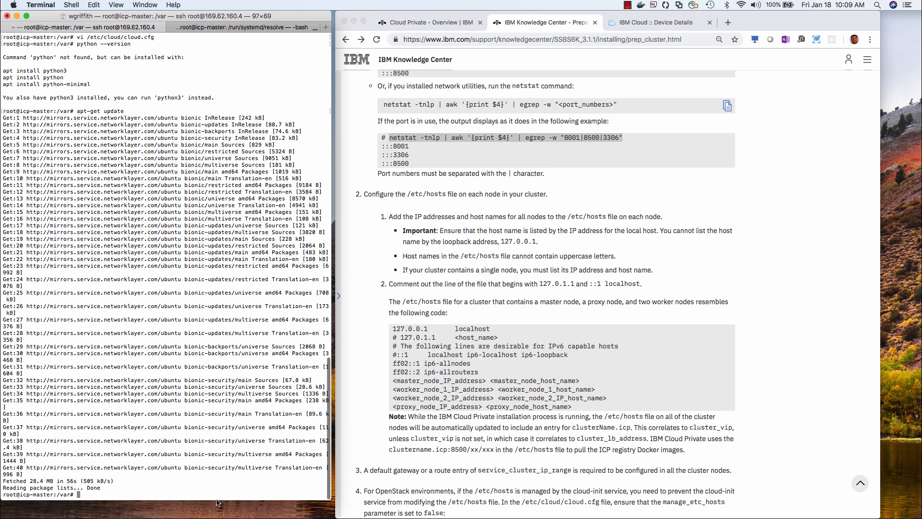
Install python-minimal, then install NTP, restart it, and list its peers with ntpq -p
{"action": "type", "text": "apt install python-minimal"}
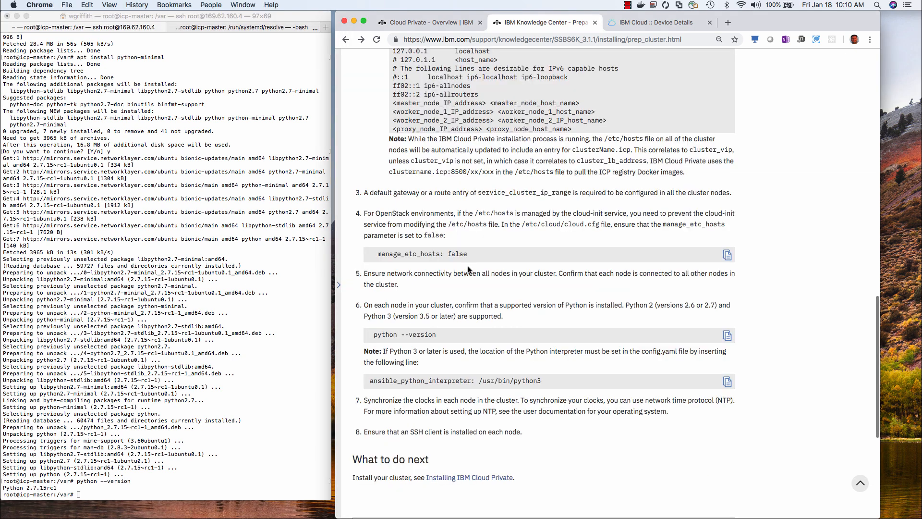
{"action": "mouse_move", "coordinate": [663, 302]}
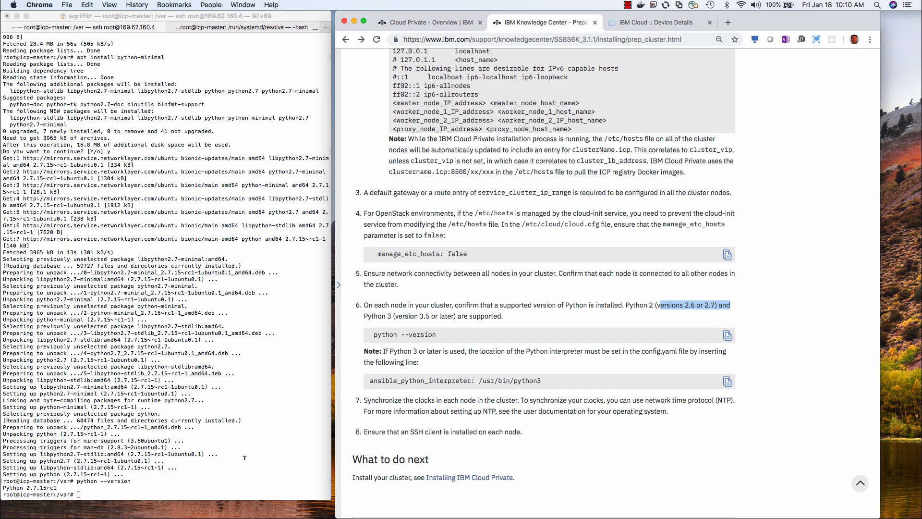
{"action": "type", "text": "apt-get install -y ntp ; systemctl restart ntp ; ntpq -p"}
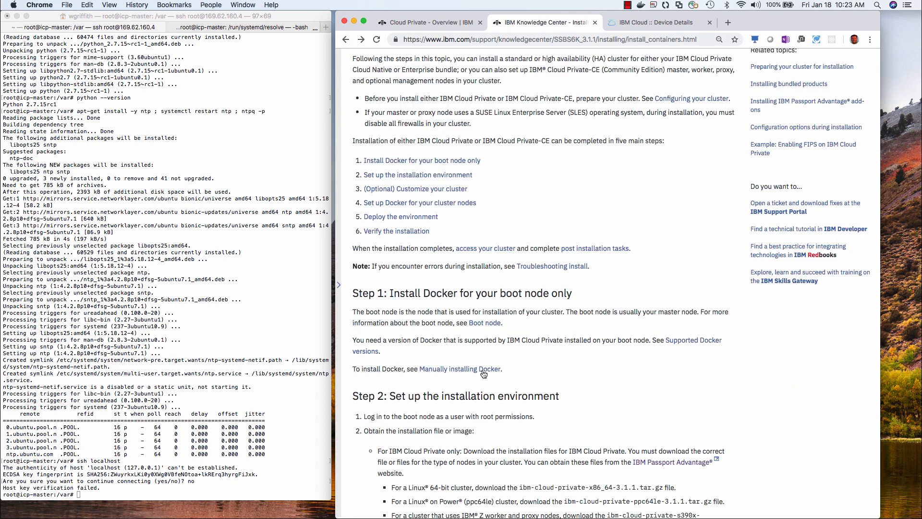
{"action": "left_click", "coordinate": [459, 369]}
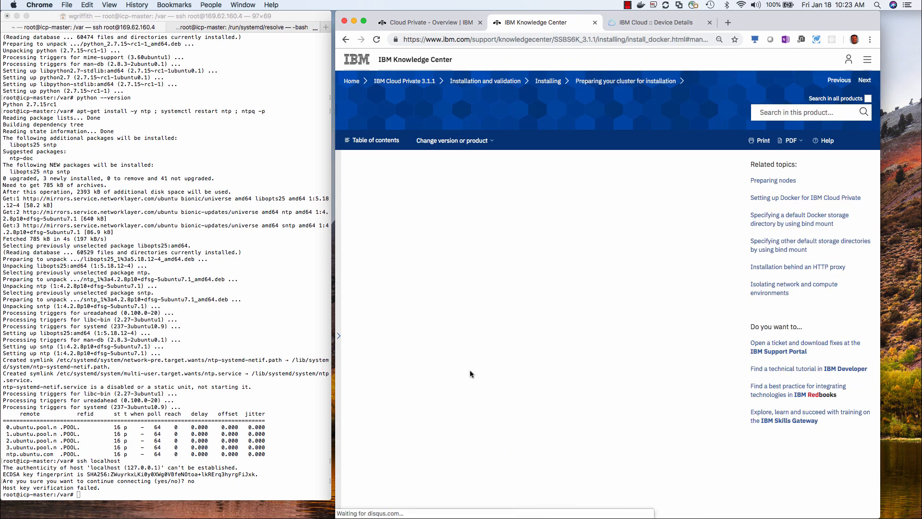
Follow IBM's manual Docker page to Docker's own Ubuntu installation guide
{"action": "scroll", "scroll_direction": "down", "scroll_amount": 3}
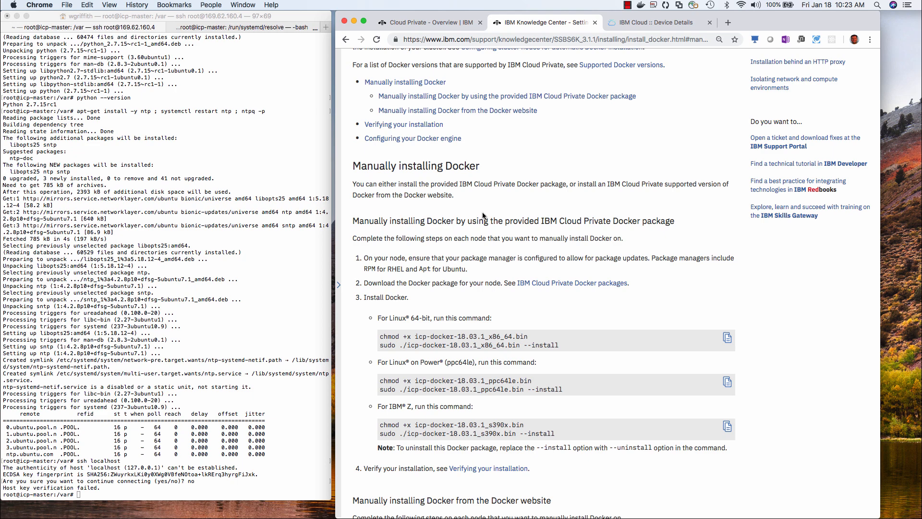
{"action": "mouse_move", "coordinate": [586, 323]}
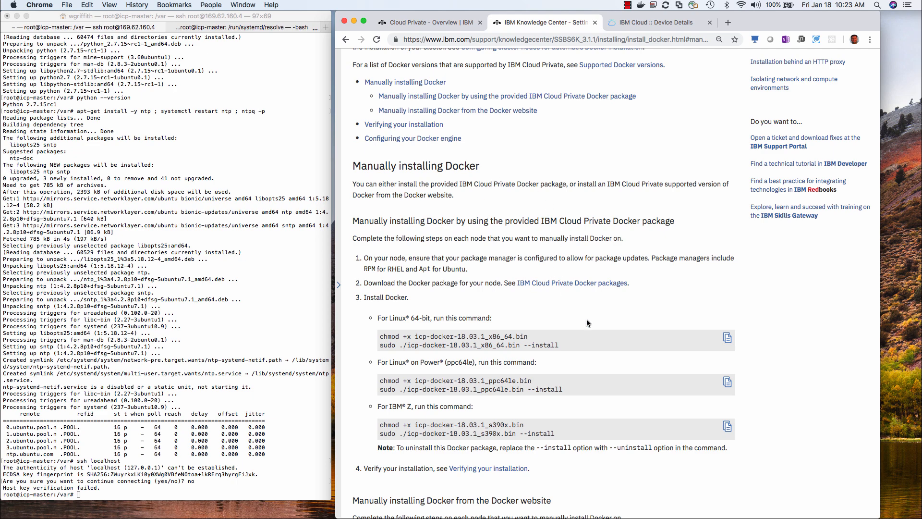
{"action": "scroll", "scroll_direction": "up", "scroll_amount": 3}
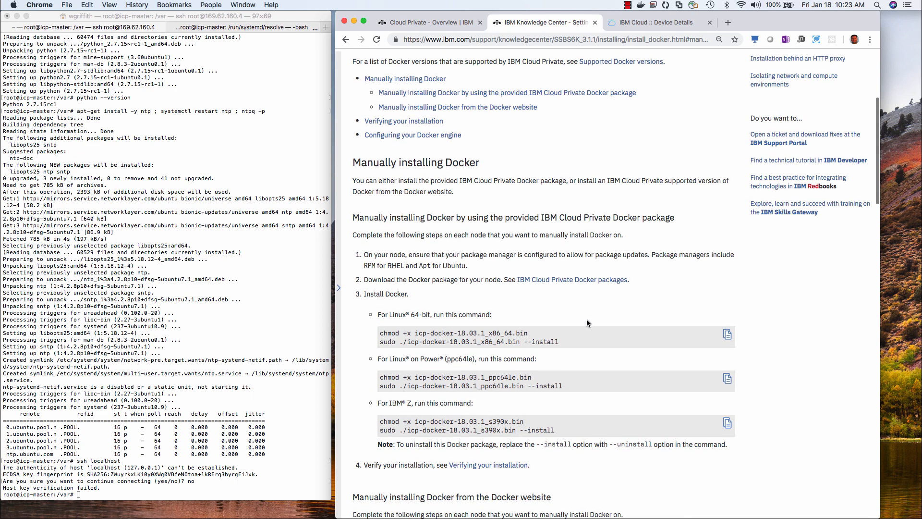
{"action": "scroll", "scroll_direction": "down", "scroll_amount": 3}
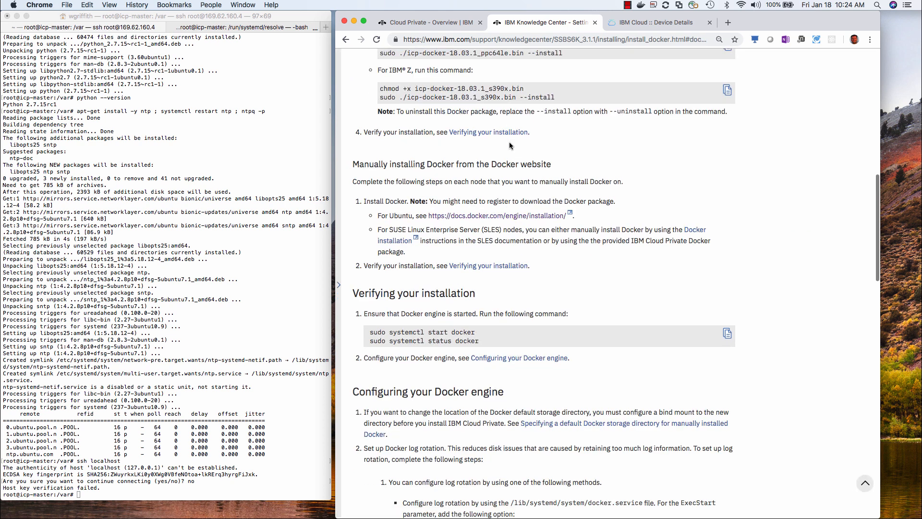
{"action": "left_click", "coordinate": [499, 213]}
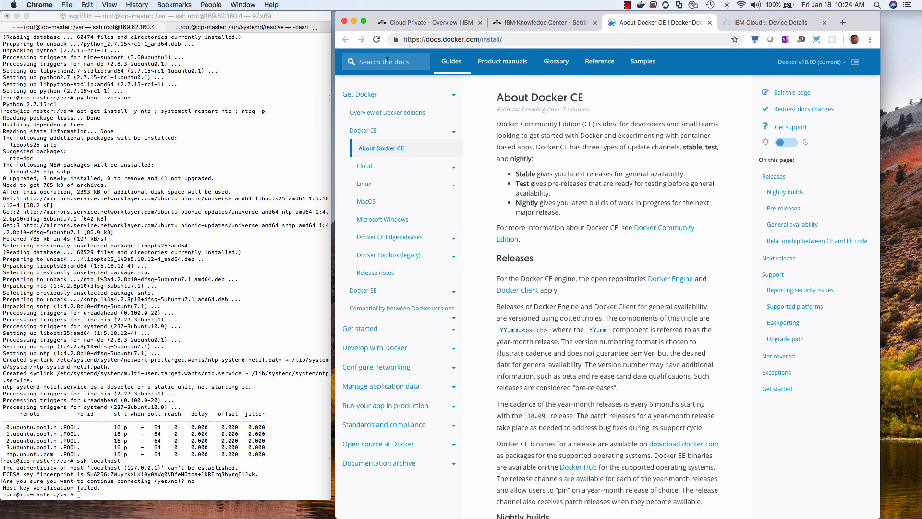
Search 'docker-ce ub' and read the Docker CE for Ubuntu repository setup steps
{"action": "type", "text": "docker-ce ub"}
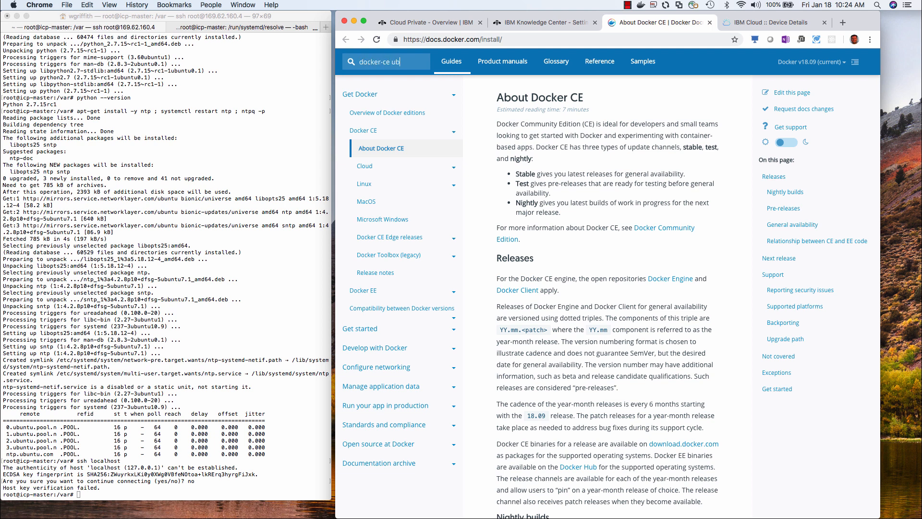
{"action": "left_click", "coordinate": [375, 254]}
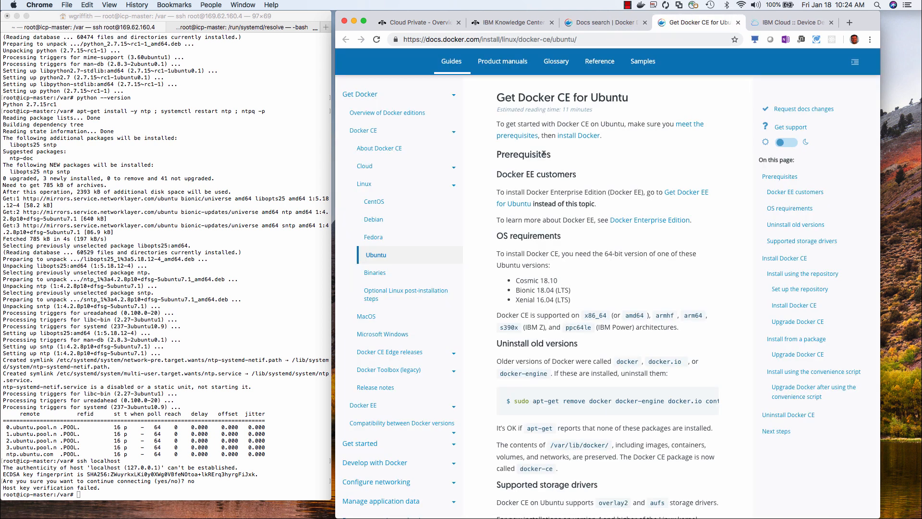
{"action": "scroll", "scroll_direction": "down", "scroll_amount": 3}
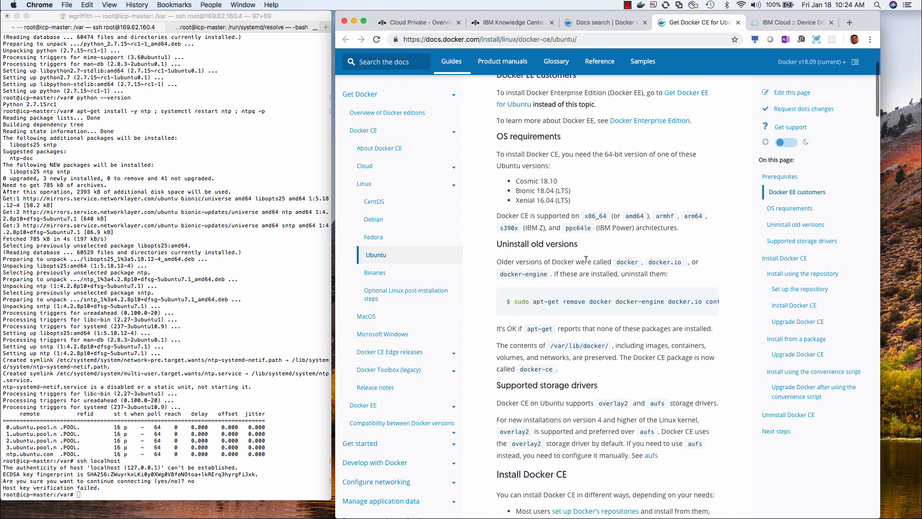
{"action": "scroll", "scroll_direction": "down", "scroll_amount": 3}
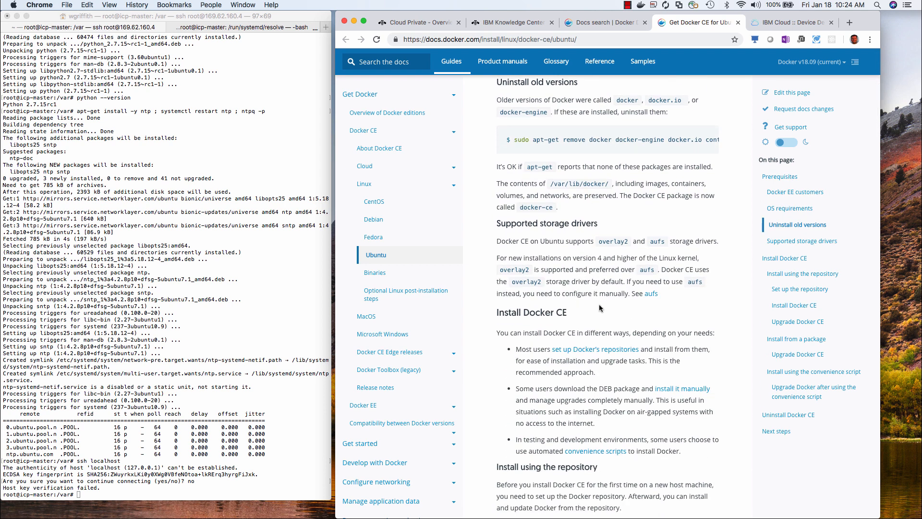
{"action": "scroll", "scroll_direction": "down", "scroll_amount": 3}
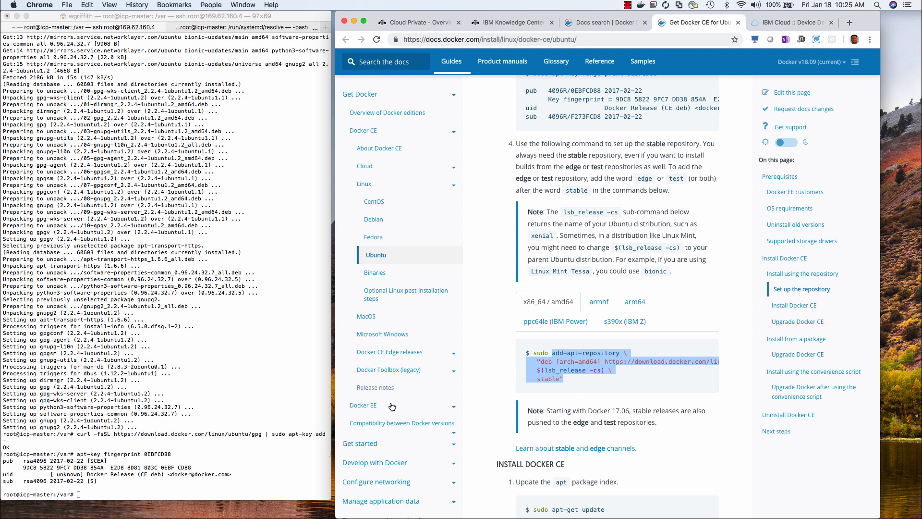
{"action": "left_click", "coordinate": [165, 236]}
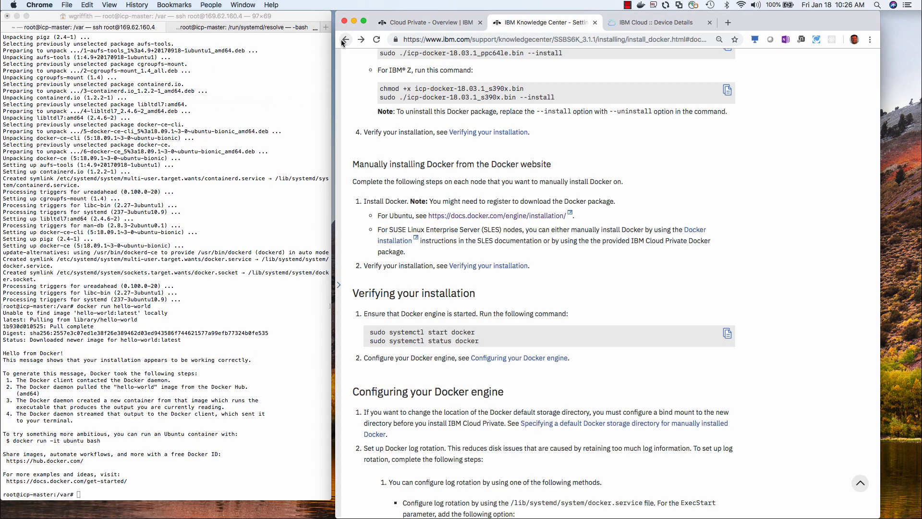
Return to Installing IBM Cloud Private and scroll through the Step 2 instructions
{"action": "left_click", "coordinate": [346, 39]}
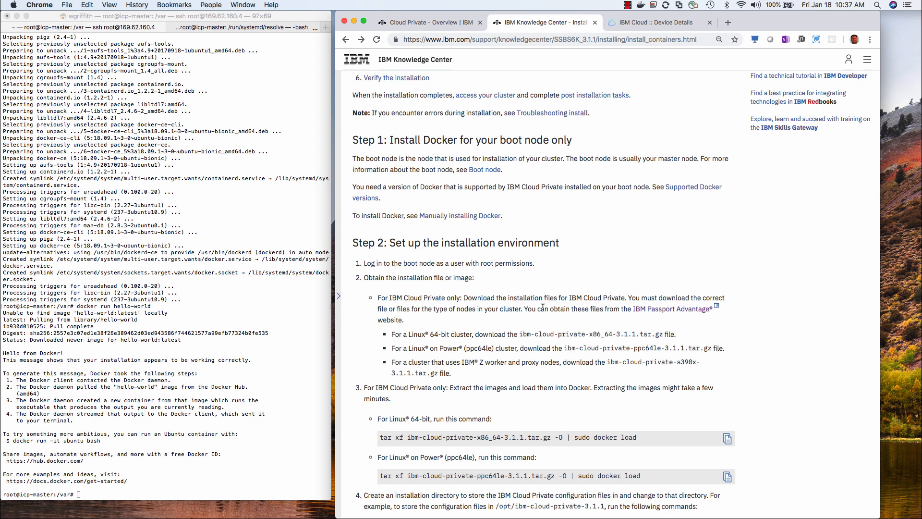
{"action": "scroll", "scroll_direction": "down", "scroll_amount": 3}
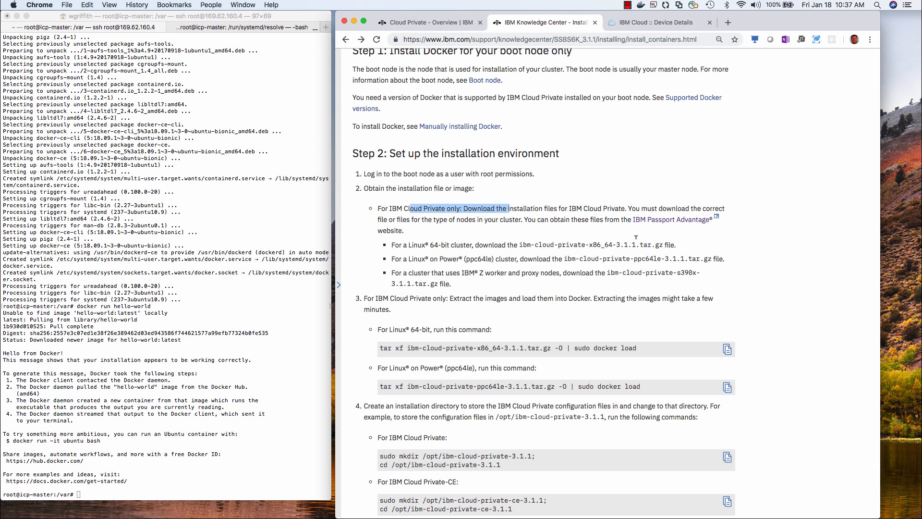
{"action": "scroll", "scroll_direction": "down", "scroll_amount": 3}
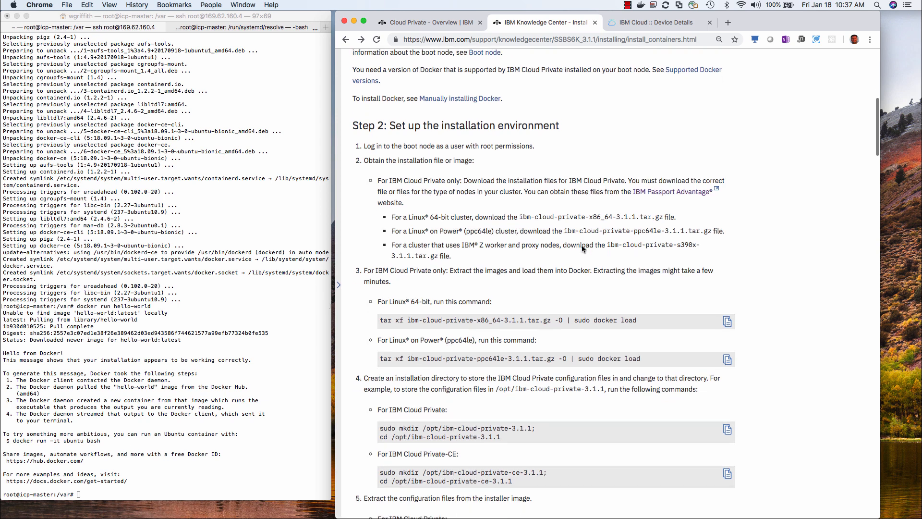
{"action": "scroll", "scroll_direction": "down", "scroll_amount": 3}
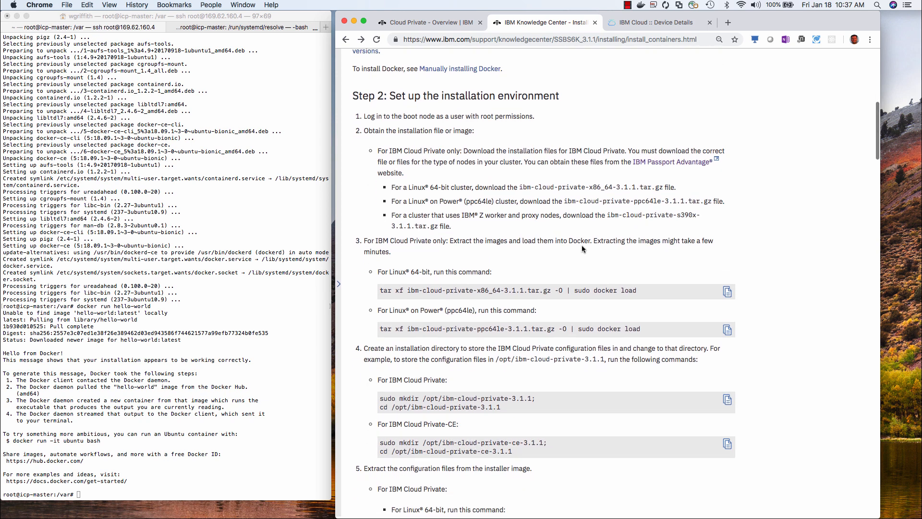
{"action": "scroll", "scroll_direction": "down", "scroll_amount": 3}
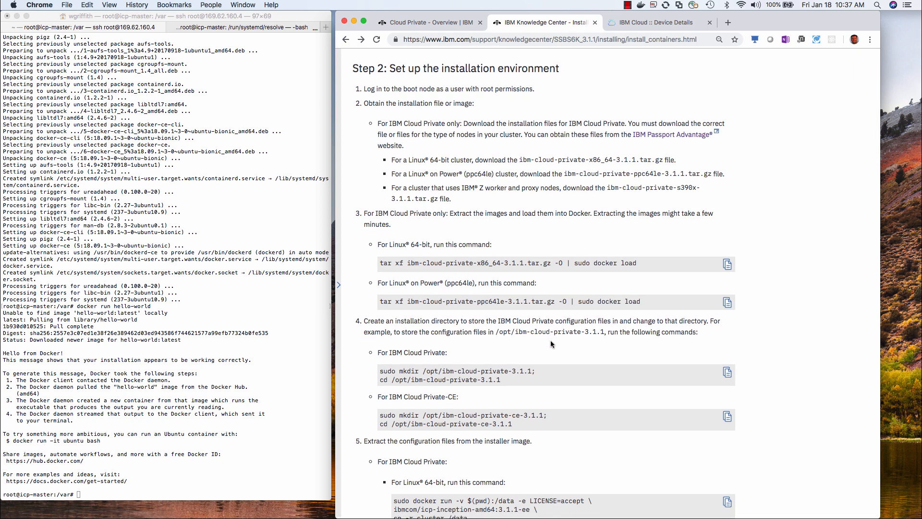
Read the IBM Cloud Private-CE installation page in a new tab, then close it
{"action": "left_click", "coordinate": [728, 22]}
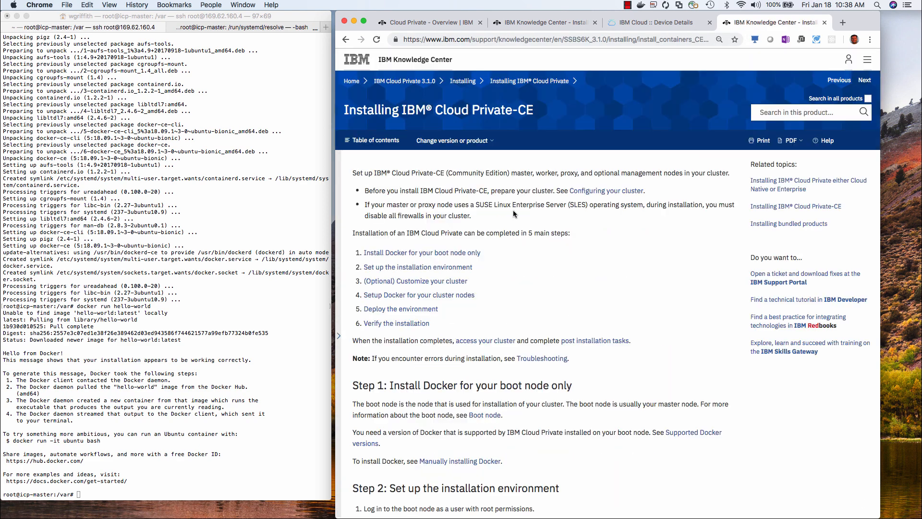
{"action": "scroll", "scroll_direction": "down", "scroll_amount": 3}
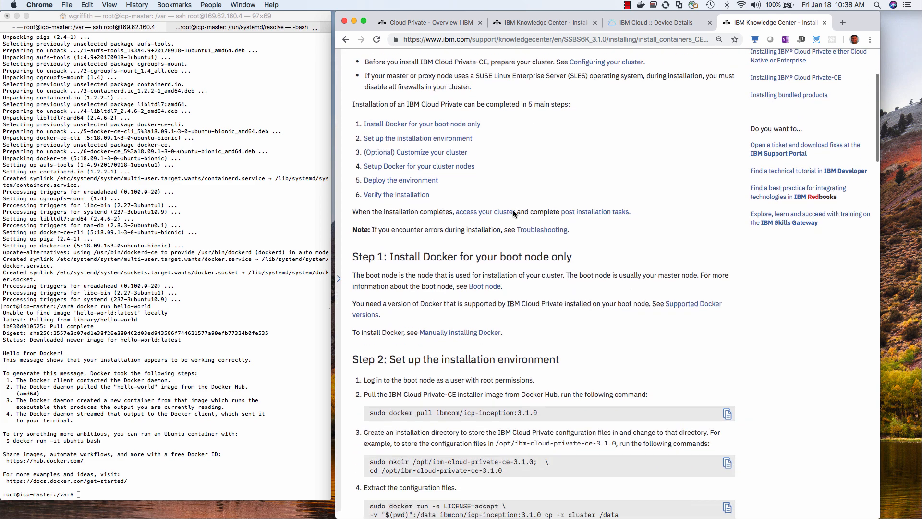
{"action": "scroll", "scroll_direction": "down", "scroll_amount": 3}
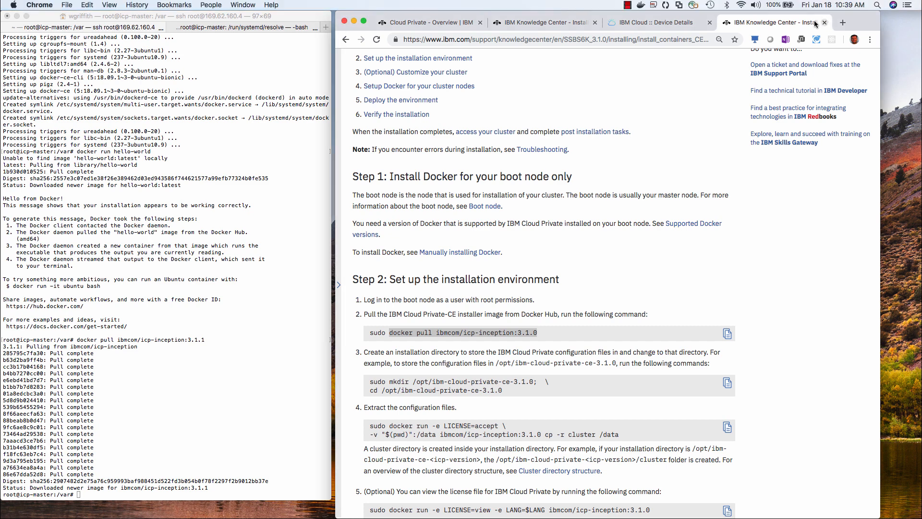
{"action": "left_click", "coordinate": [825, 23]}
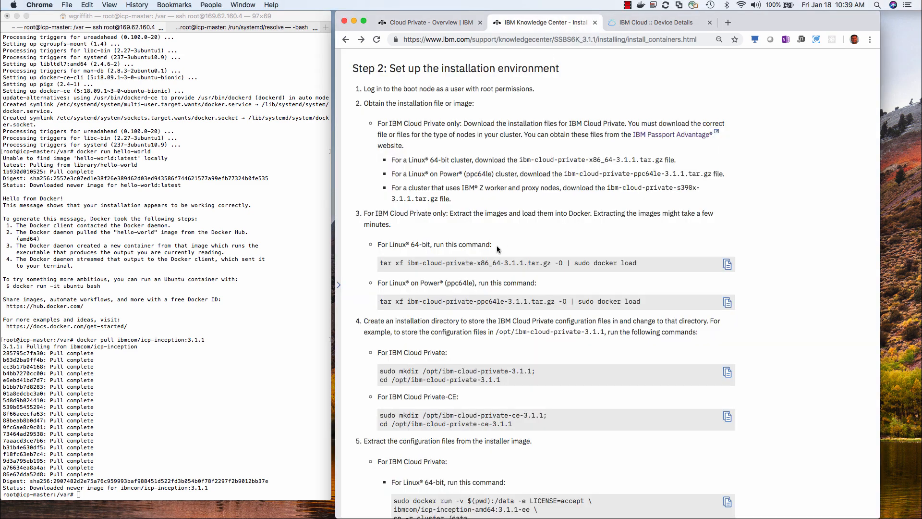
{"action": "mouse_move", "coordinate": [507, 244]}
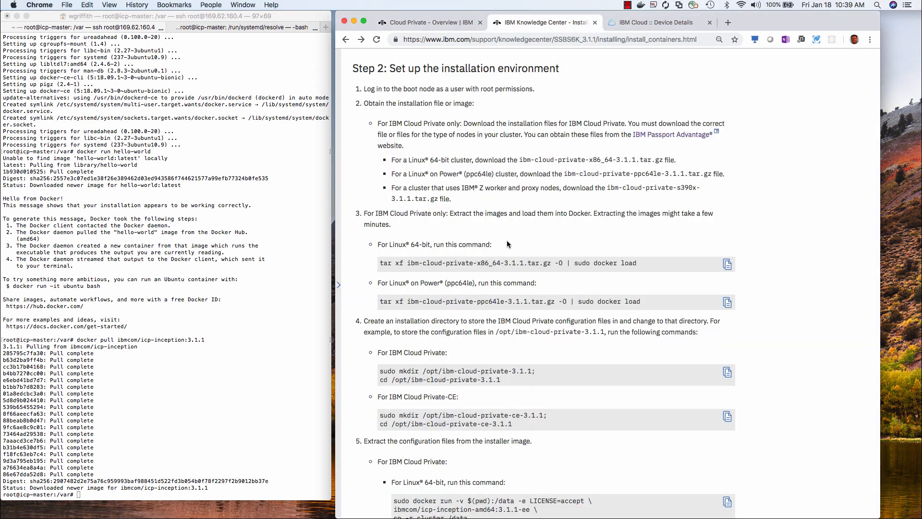
{"action": "scroll", "scroll_direction": "down", "scroll_amount": 3}
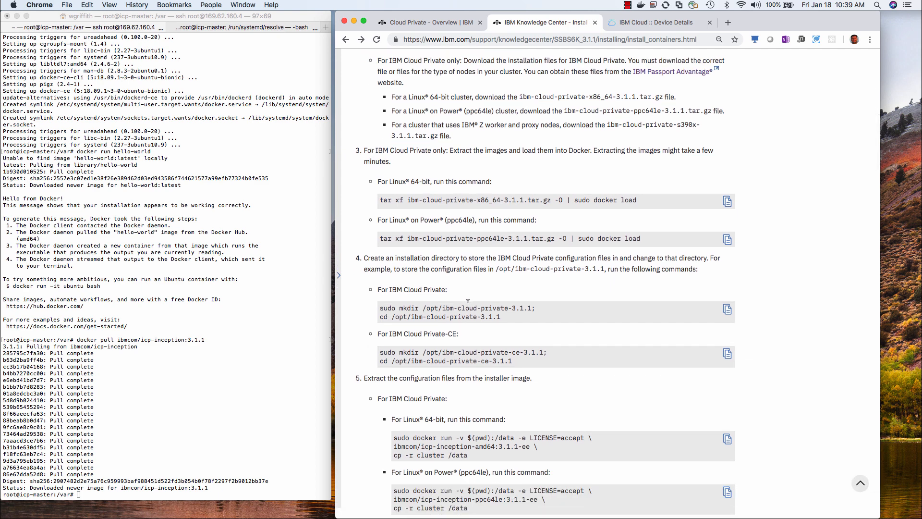
{"action": "scroll", "scroll_direction": "down", "scroll_amount": 3}
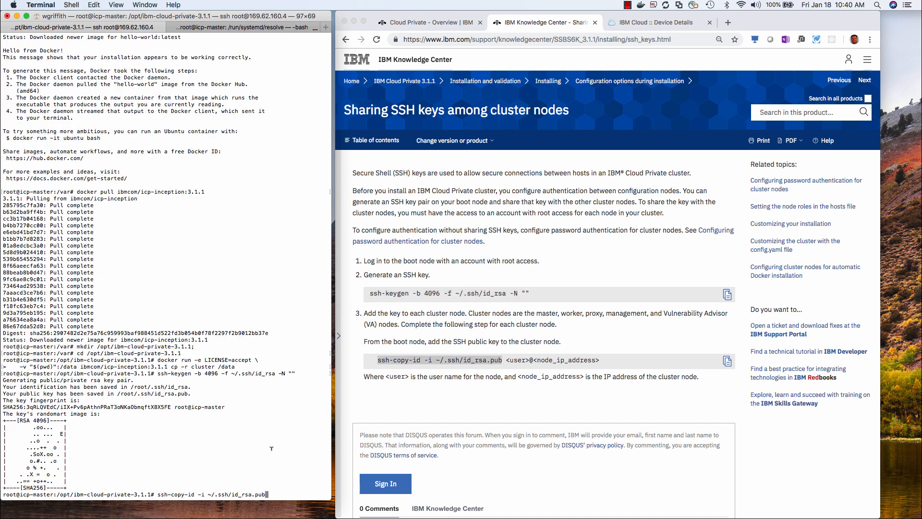
{"action": "type", "text": "root"}
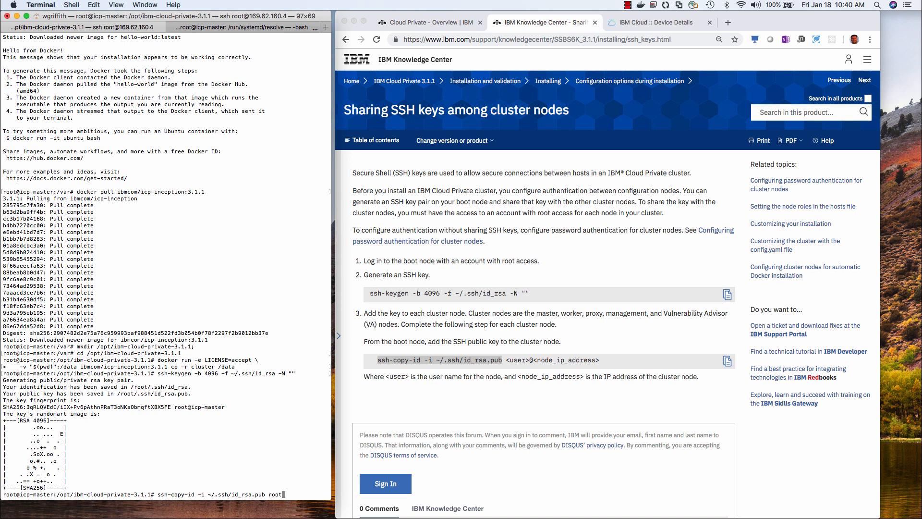
{"action": "type", "text": "@1"}
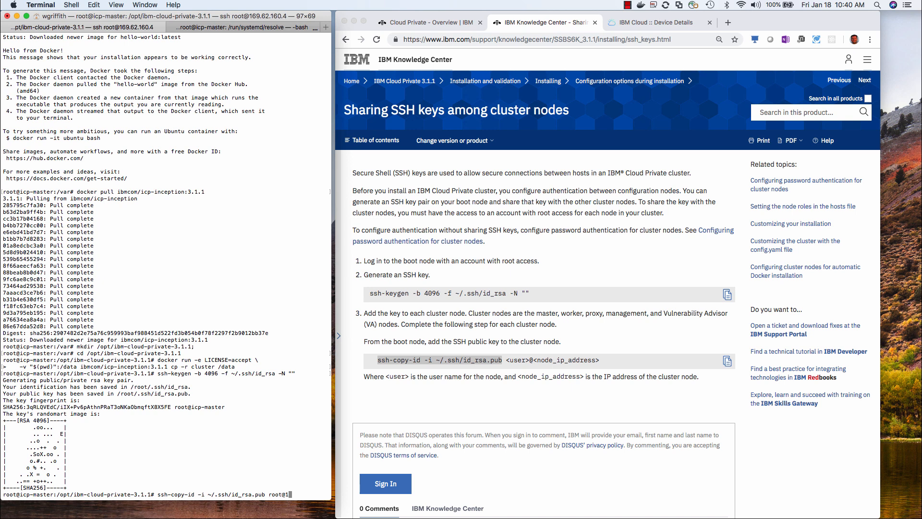
{"action": "type", "text": "69.62.160.4"}
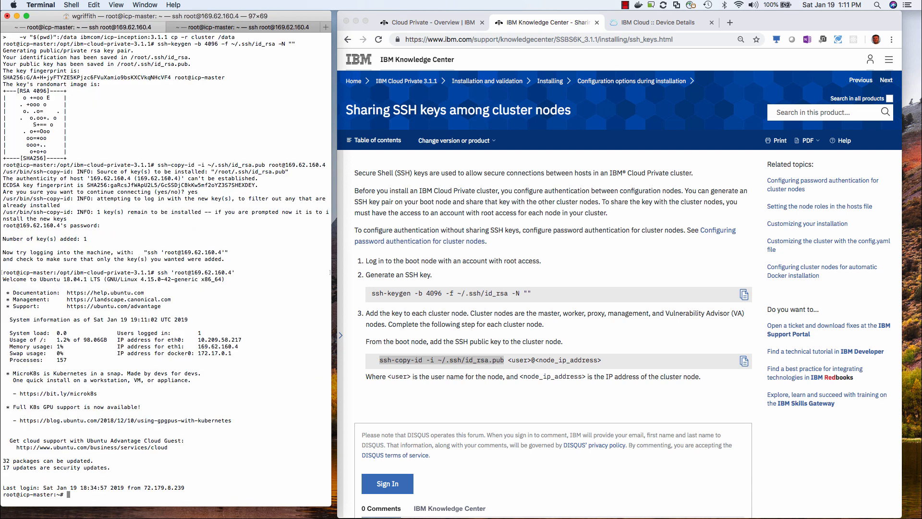
{"action": "type", "text": "exit"}
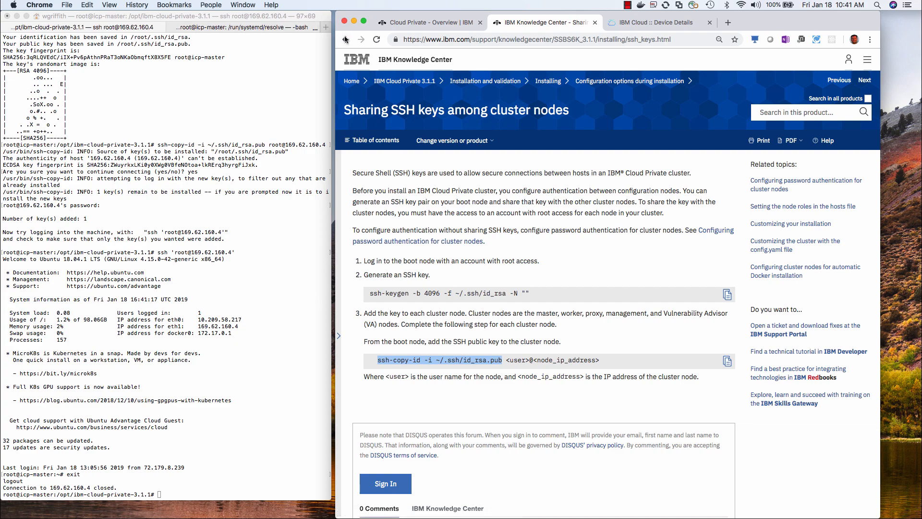
Edit the cluster hosts file in vi and copy ~/.ssh/id_rsa to cluster/ssh_key
{"action": "left_click", "coordinate": [346, 39]}
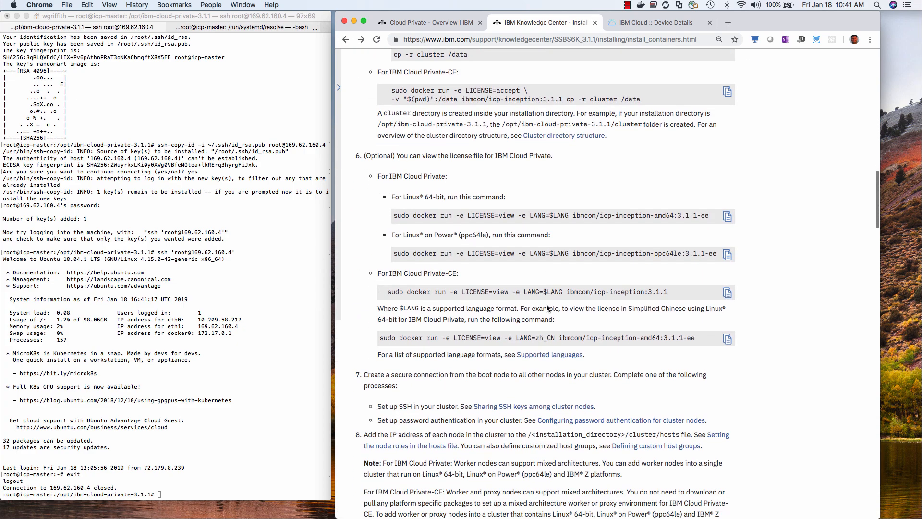
{"action": "scroll", "scroll_direction": "down", "scroll_amount": 3}
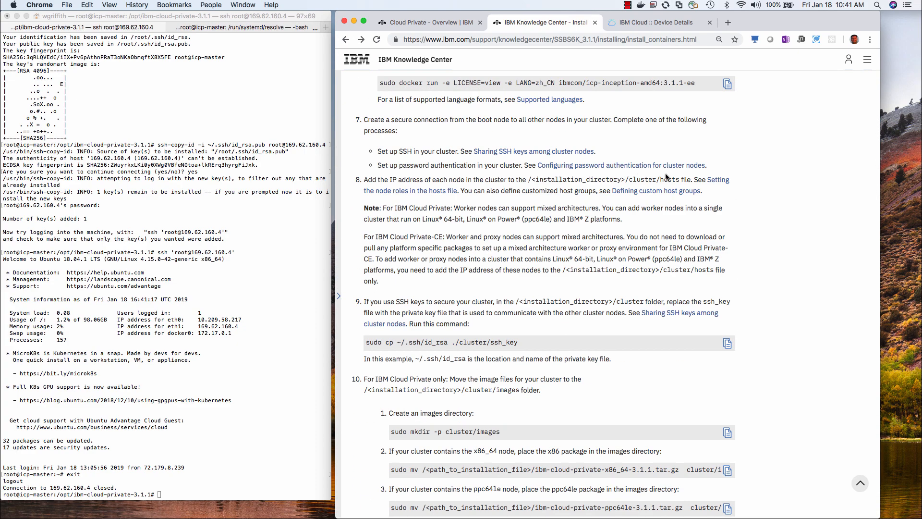
{"action": "type", "text": "reboot"}
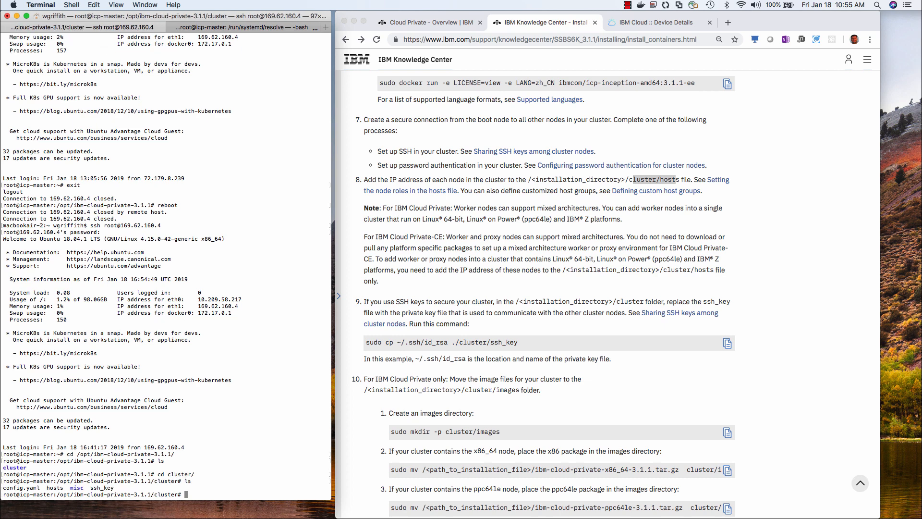
{"action": "type", "text": "vi"}
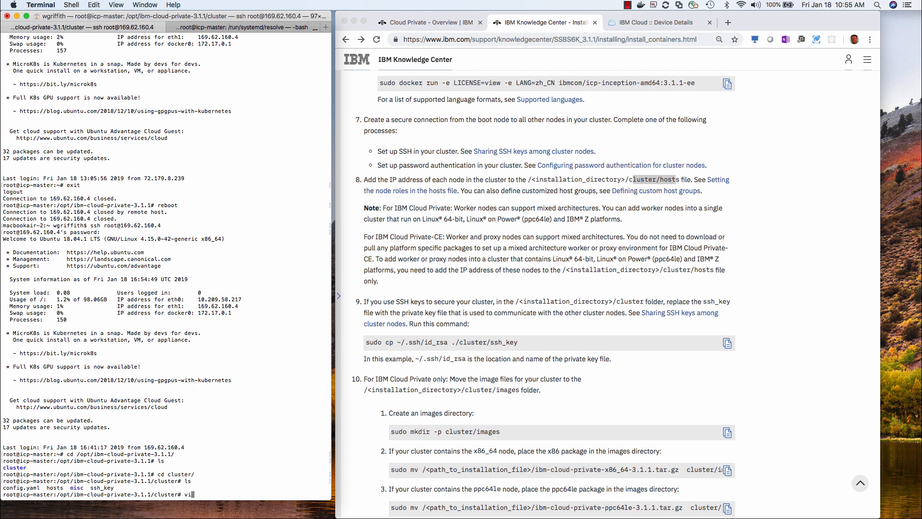
{"action": "type", "text": "hosts"}
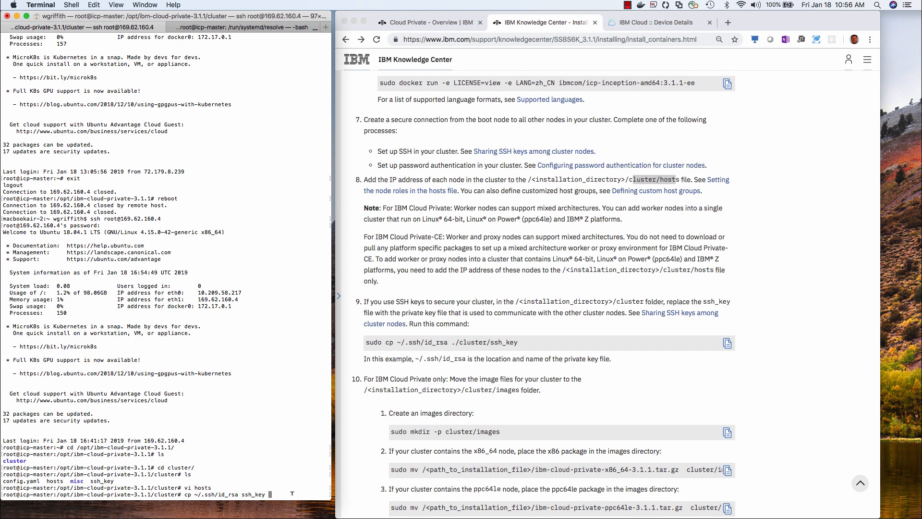
{"action": "scroll", "scroll_direction": "down", "scroll_amount": 3}
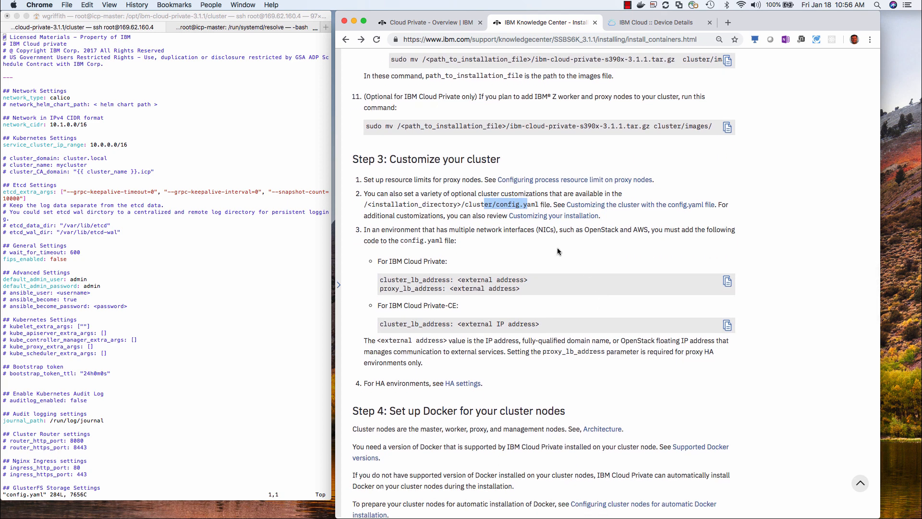
{"action": "mouse_move", "coordinate": [490, 307]}
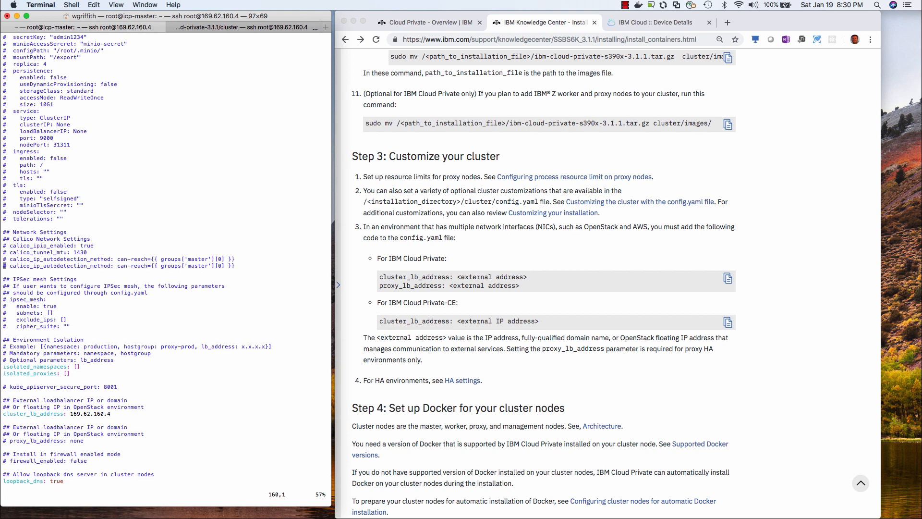
Set cluster_lb_address 169.62.160.4, calico interface=eth1 and loopback_dns true in config.yaml
{"action": "type", "text": "interface=eth1"}
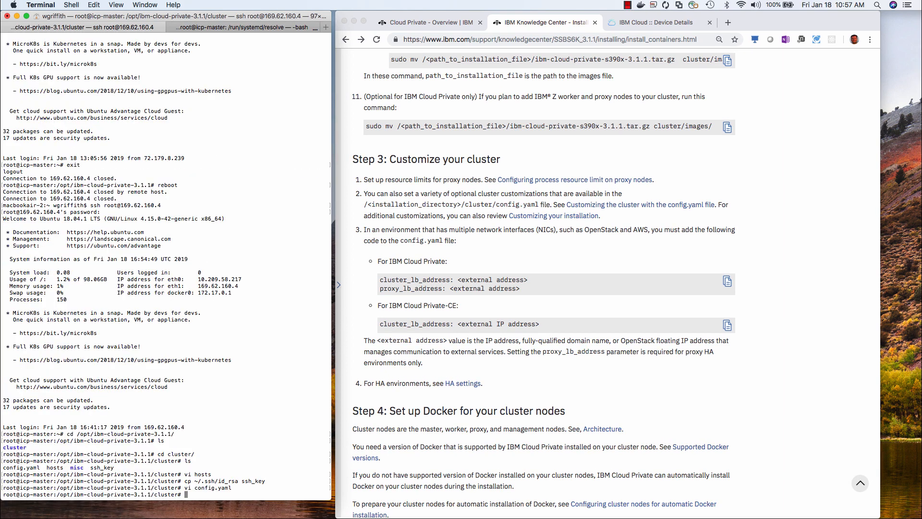
Scroll the install_containers page down to Step 5: Deploy the environment
{"action": "scroll", "scroll_direction": "down", "scroll_amount": 3}
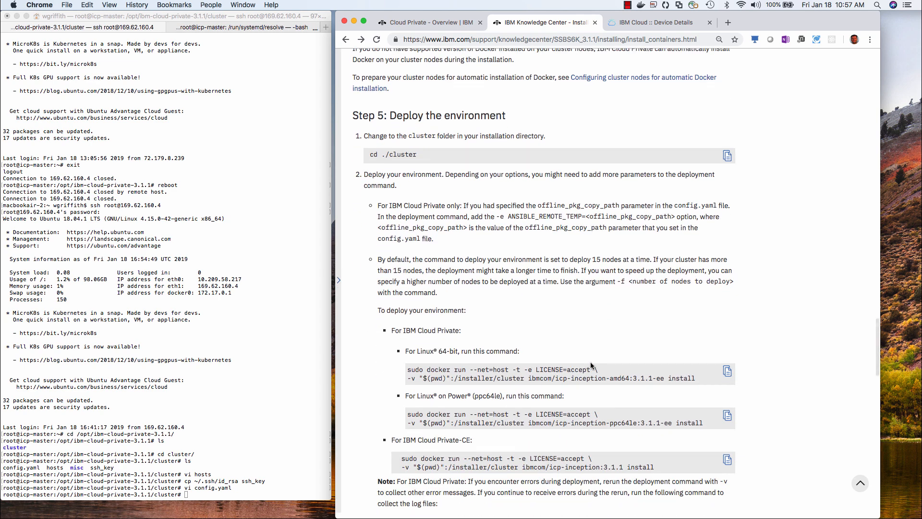
{"action": "scroll", "scroll_direction": "down", "scroll_amount": 3}
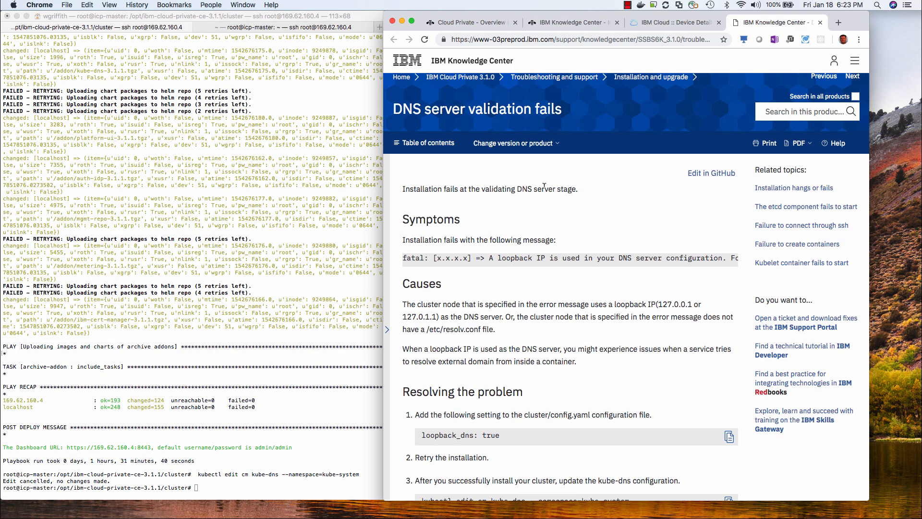
Point the kube-dns proxy at 8.8.8.8 instead of resolv.conf, then check the kube-dns pod
{"action": "scroll", "scroll_direction": "down", "scroll_amount": 3}
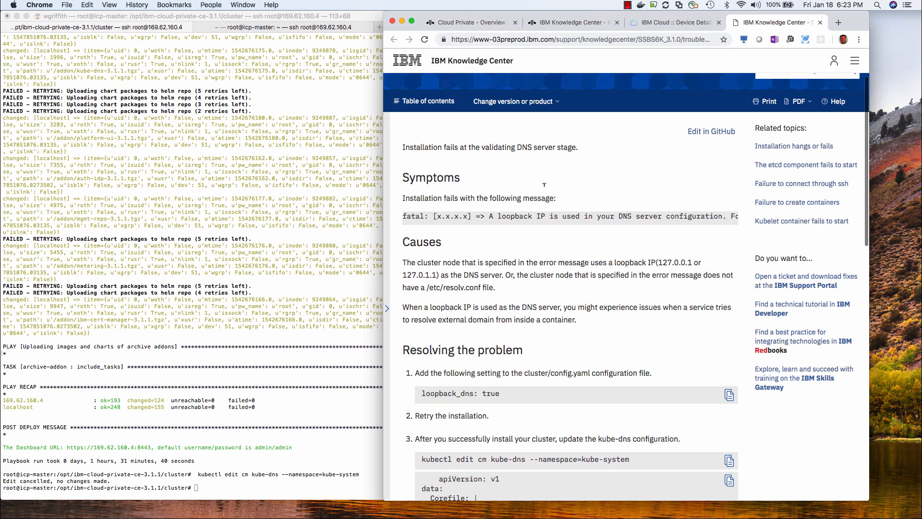
{"action": "scroll", "scroll_direction": "down", "scroll_amount": 3}
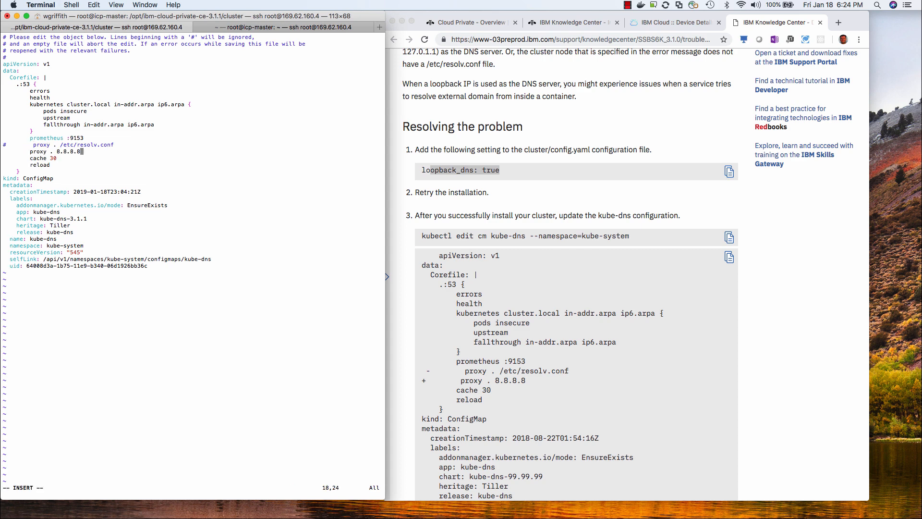
{"action": "key", "text": "Escape"}
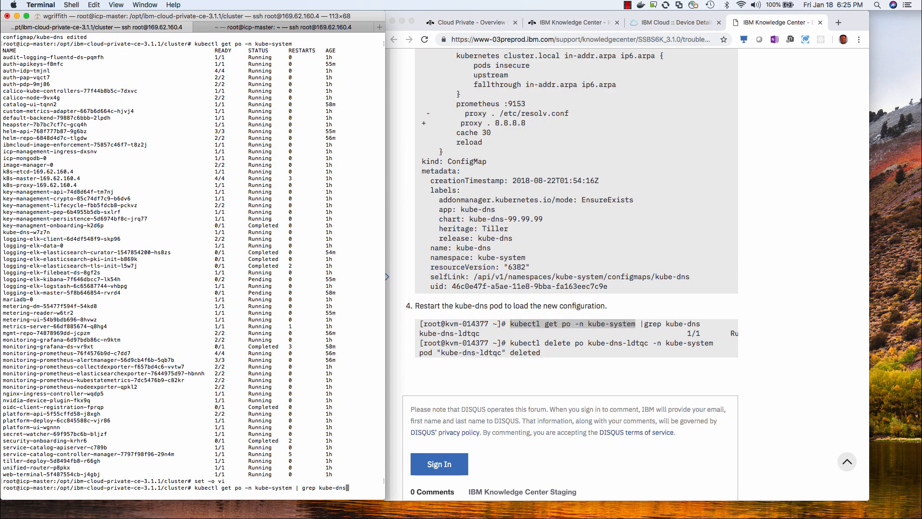
{"action": "key", "text": "Return"}
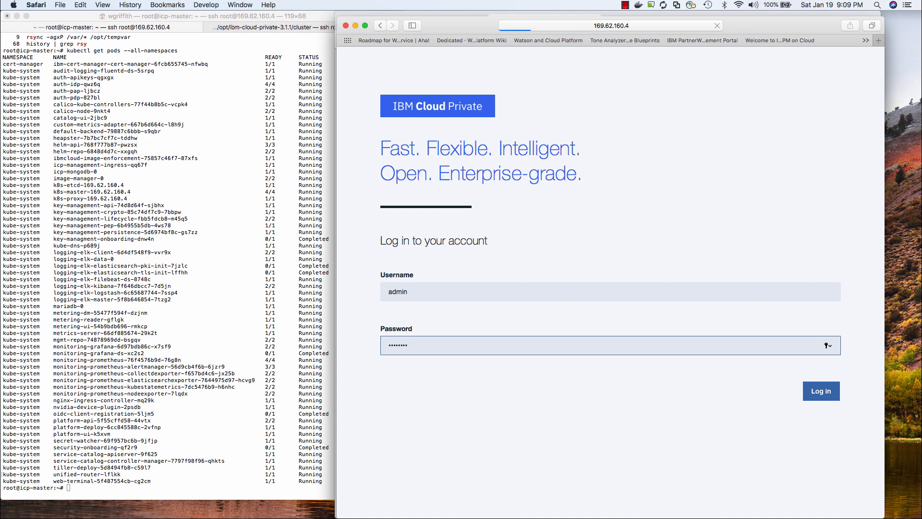
Log in, view the dashboard's 1 active node and 33 healthy deployments, then browse the Catalog
{"action": "left_click", "coordinate": [820, 390]}
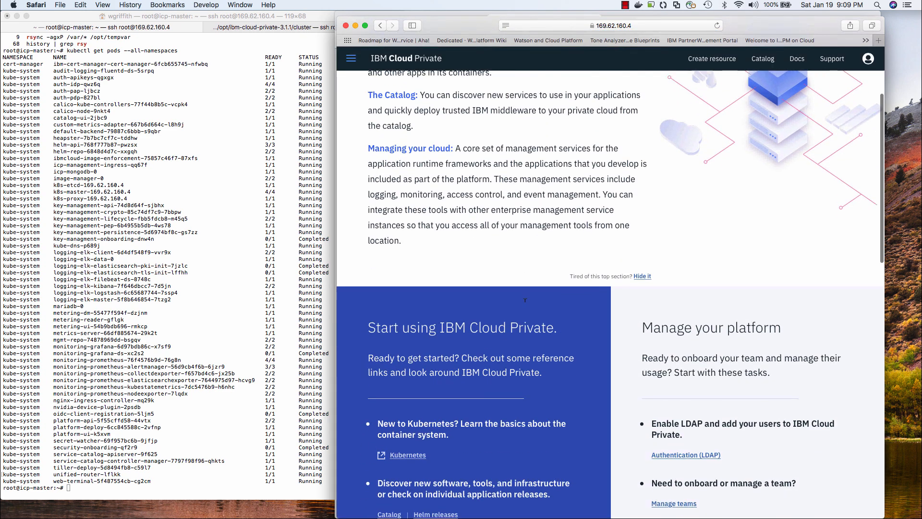
{"action": "left_click", "coordinate": [351, 58]}
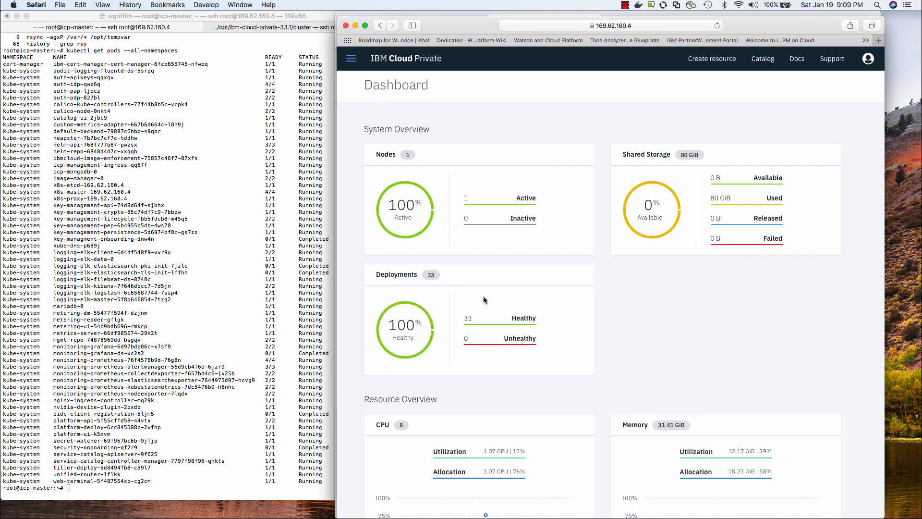
{"action": "mouse_move", "coordinate": [702, 274]}
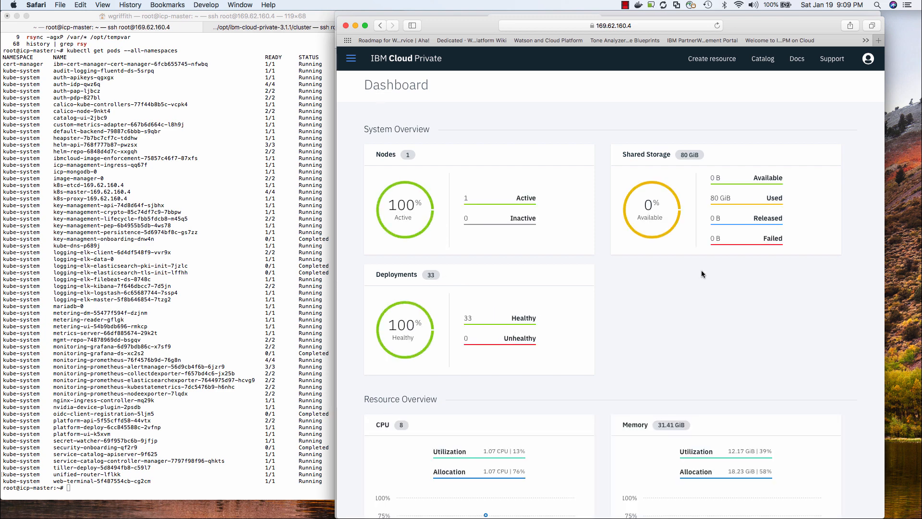
{"action": "scroll", "scroll_direction": "down", "scroll_amount": 3}
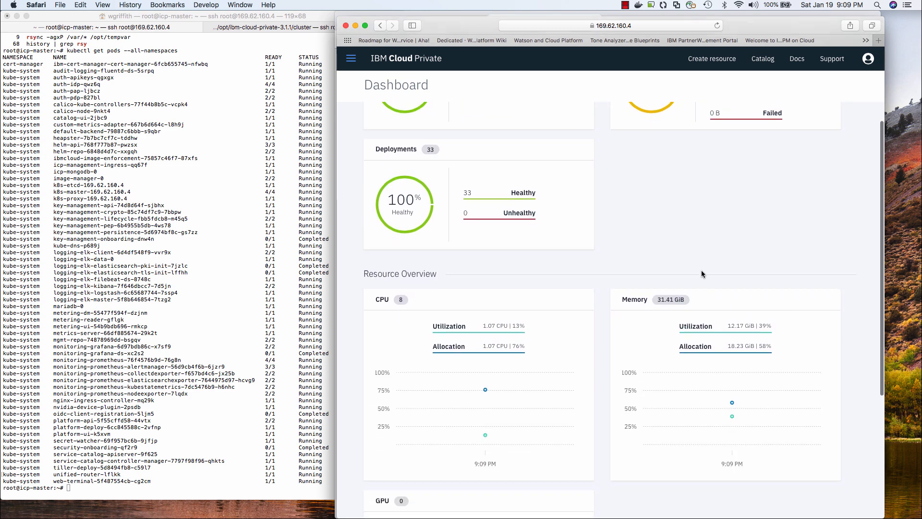
{"action": "scroll", "scroll_direction": "up", "scroll_amount": 3}
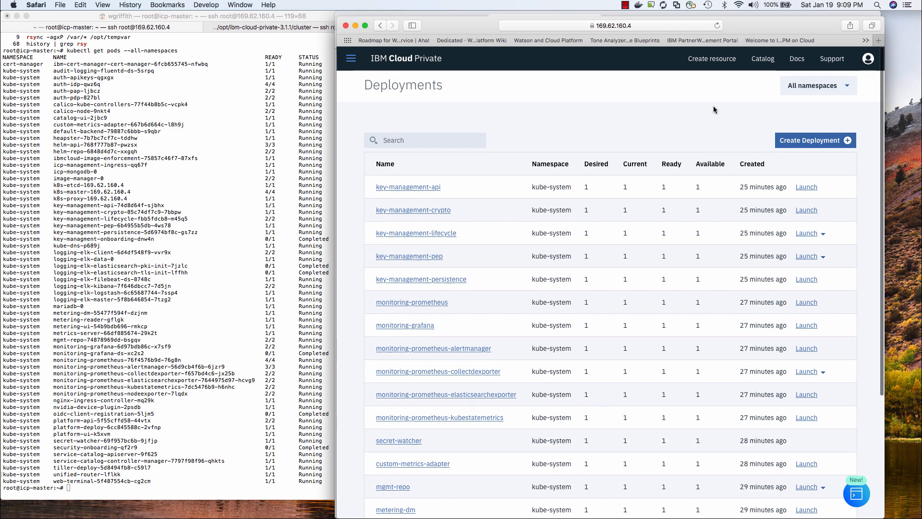
{"action": "left_click", "coordinate": [762, 58]}
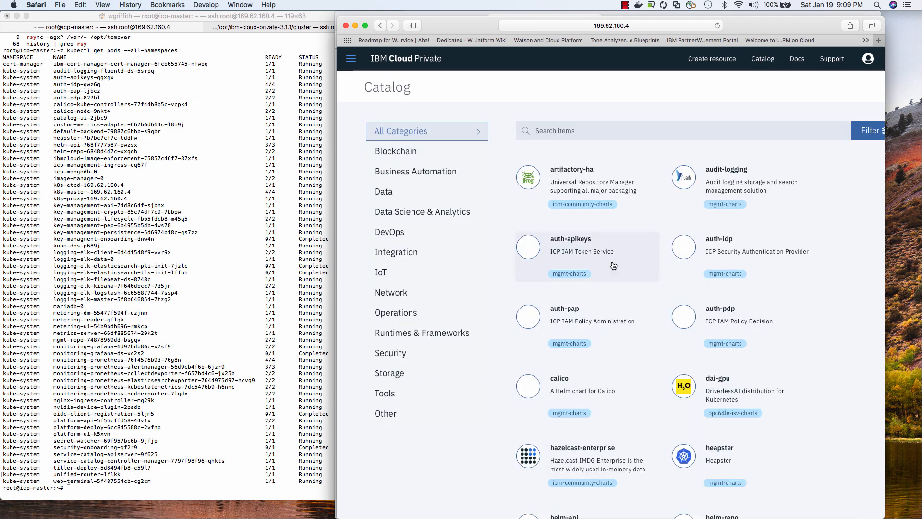